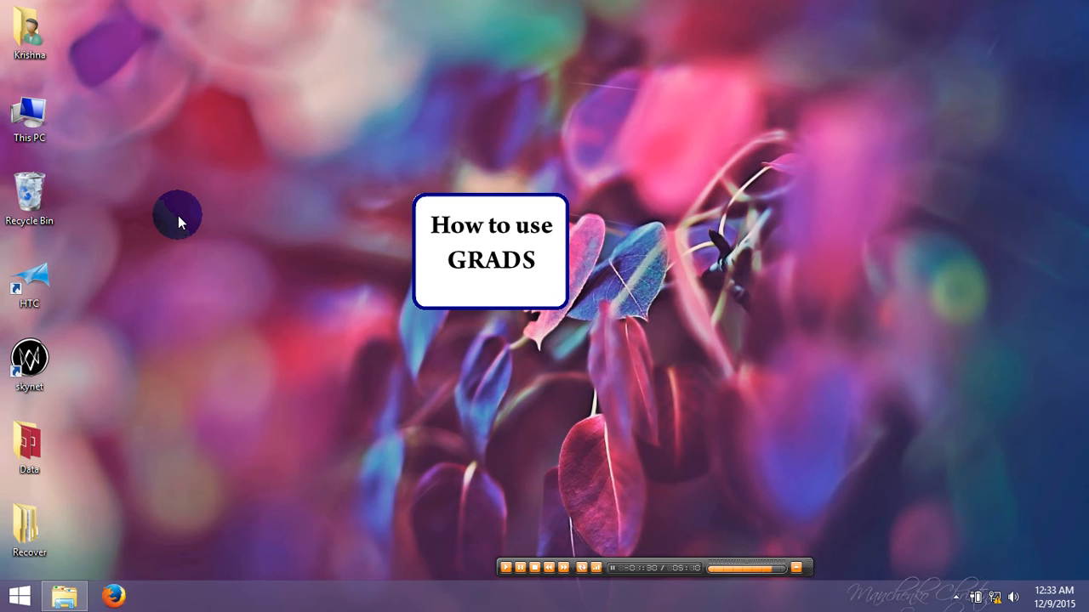
mouse_move(116, 330)
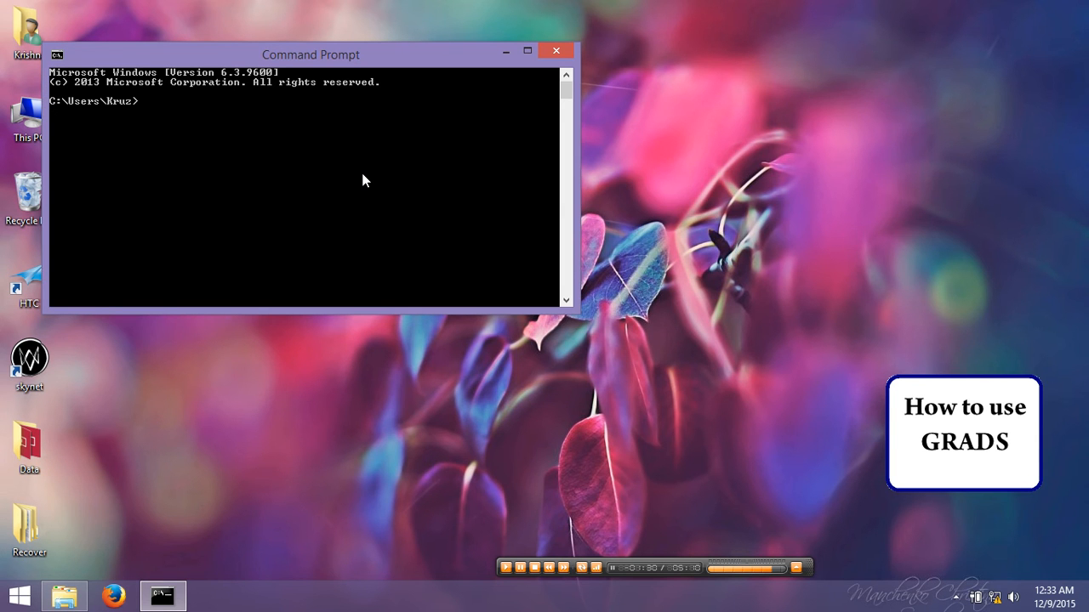
Launch opengrads in landscape mode and move its graphics window beside the console
type("opengr")
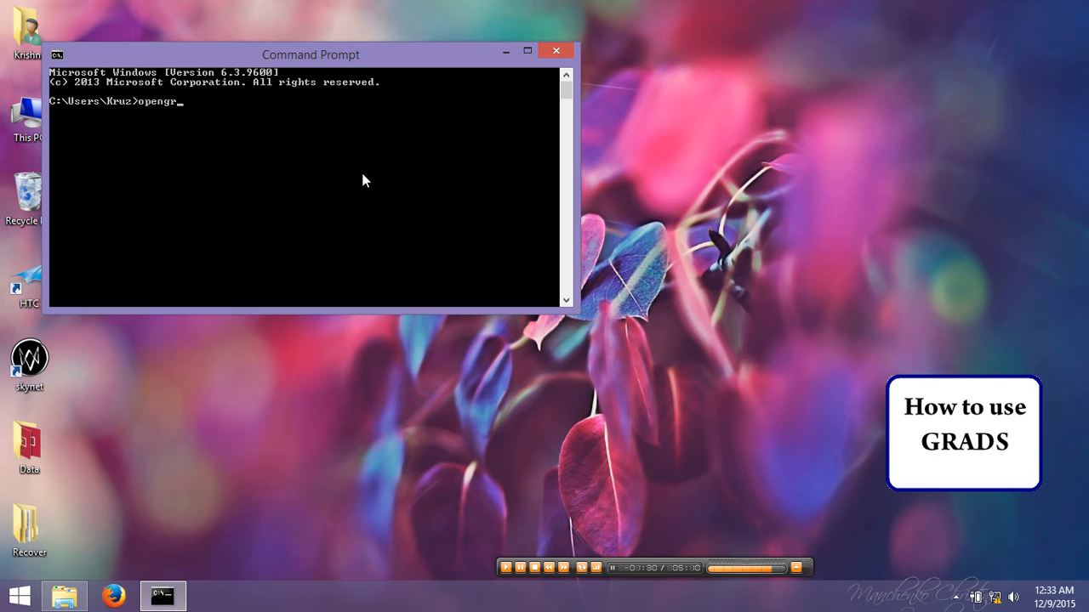
type("ads")
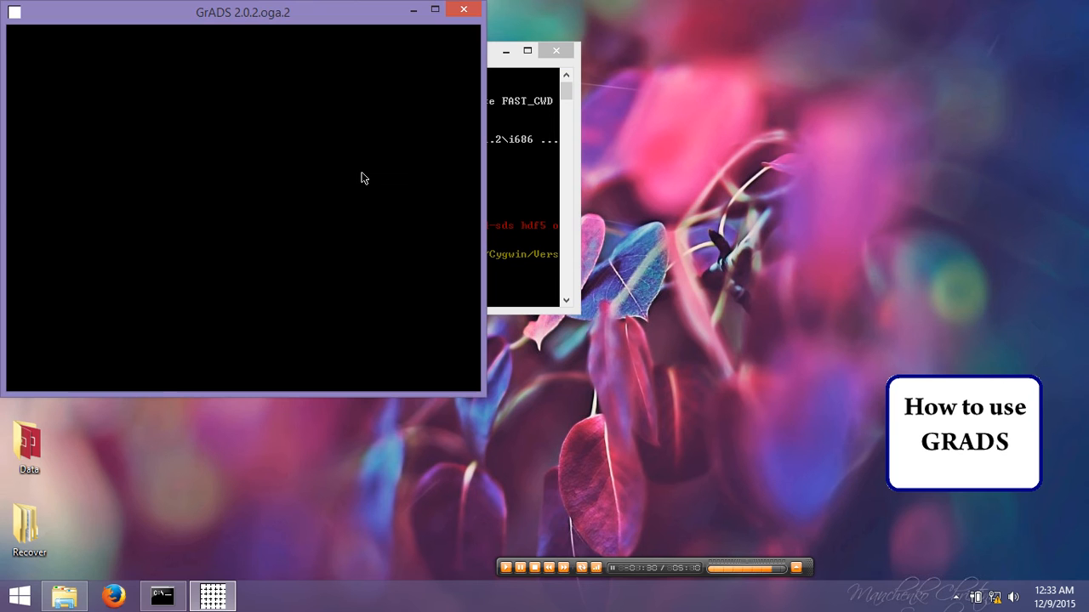
mouse_move(302, 17)
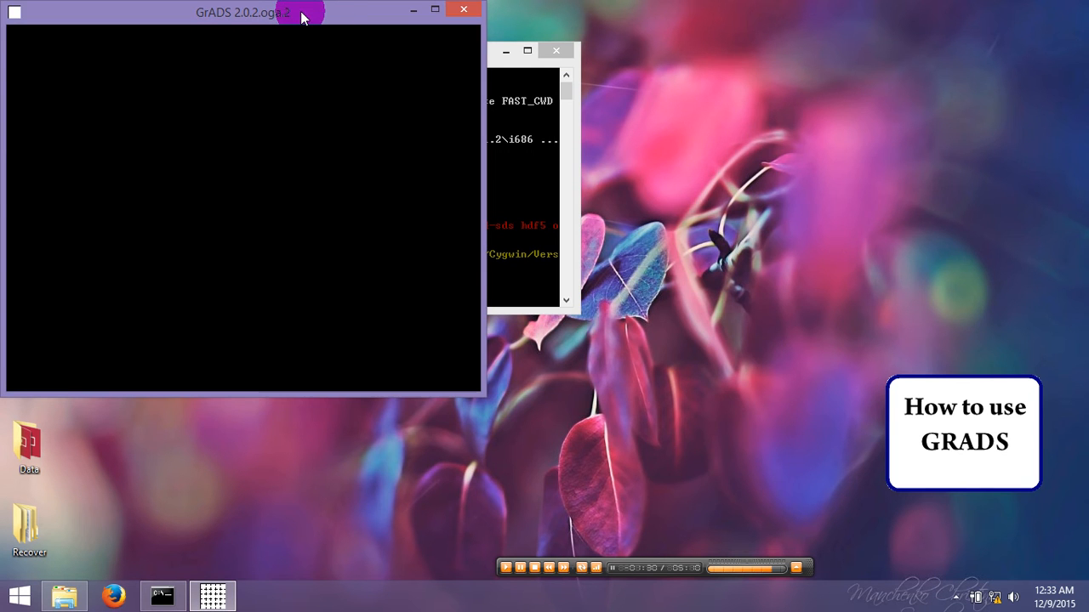
left_click_drag(243, 12, 848, 67)
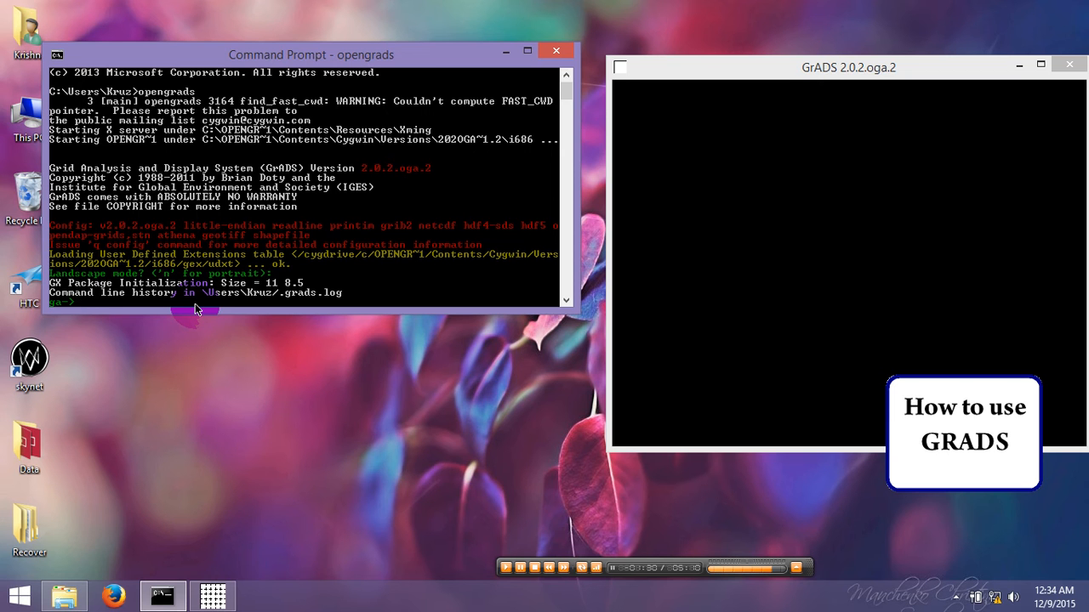
Start the sdfopen command and confirm mwind.nc is on drive KRUZ (H:)
type("s")
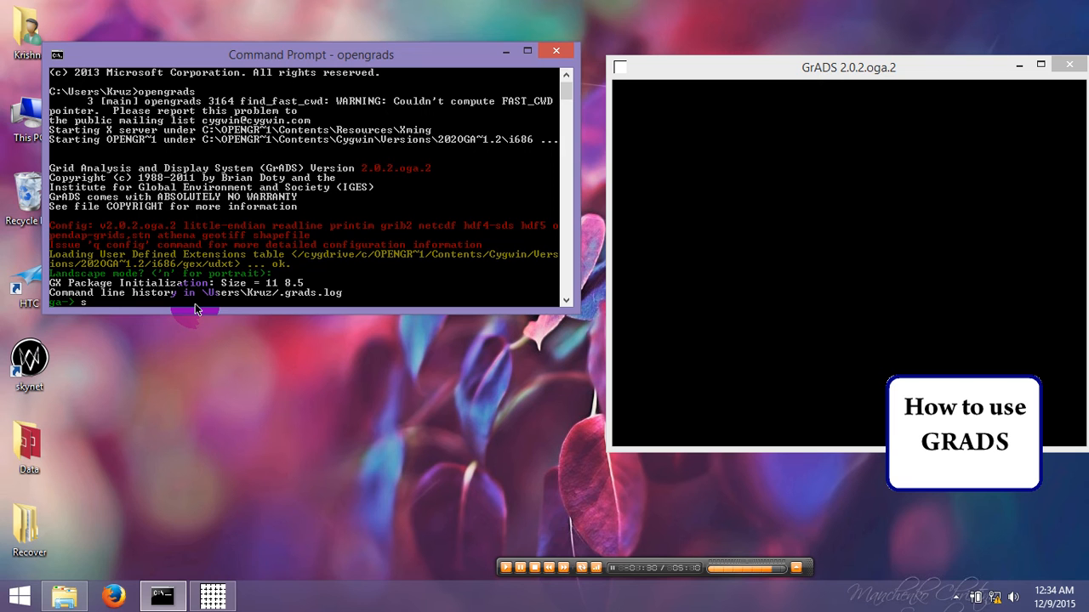
type("dfopen")
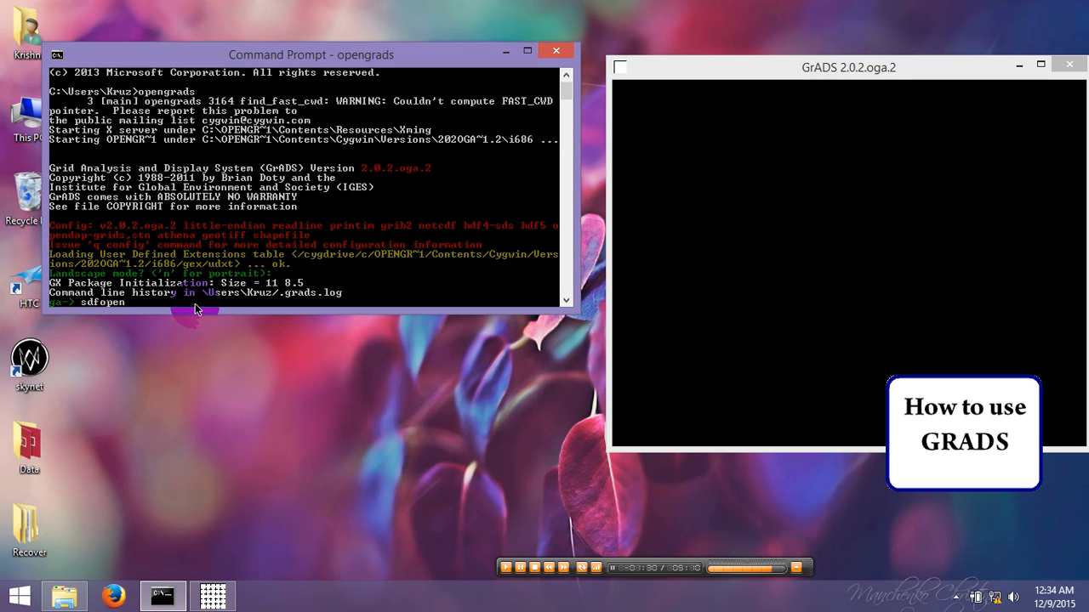
mouse_move(19, 102)
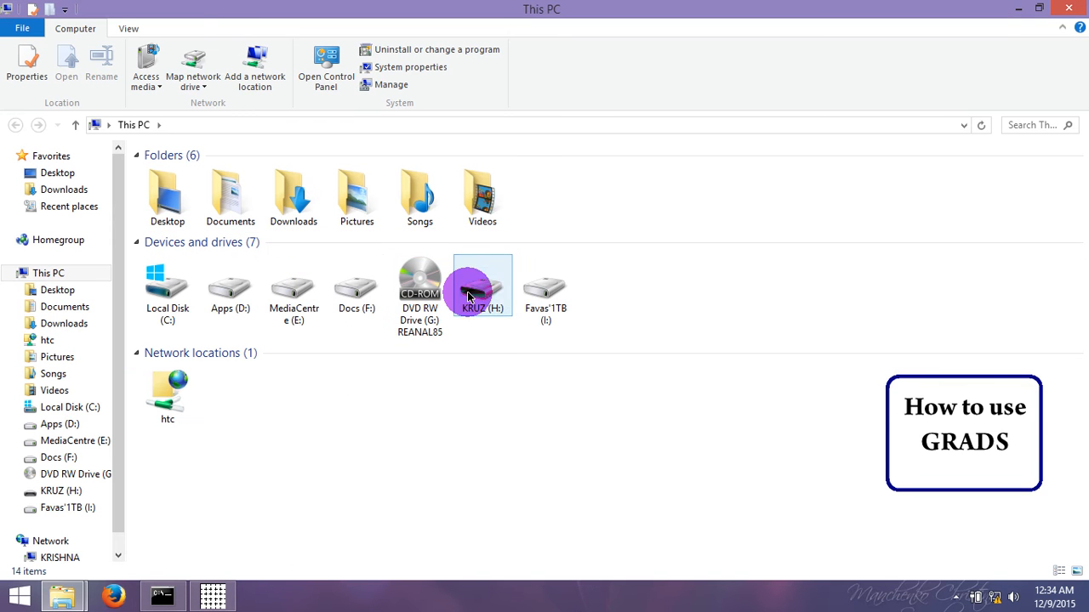
double_click(472, 285)
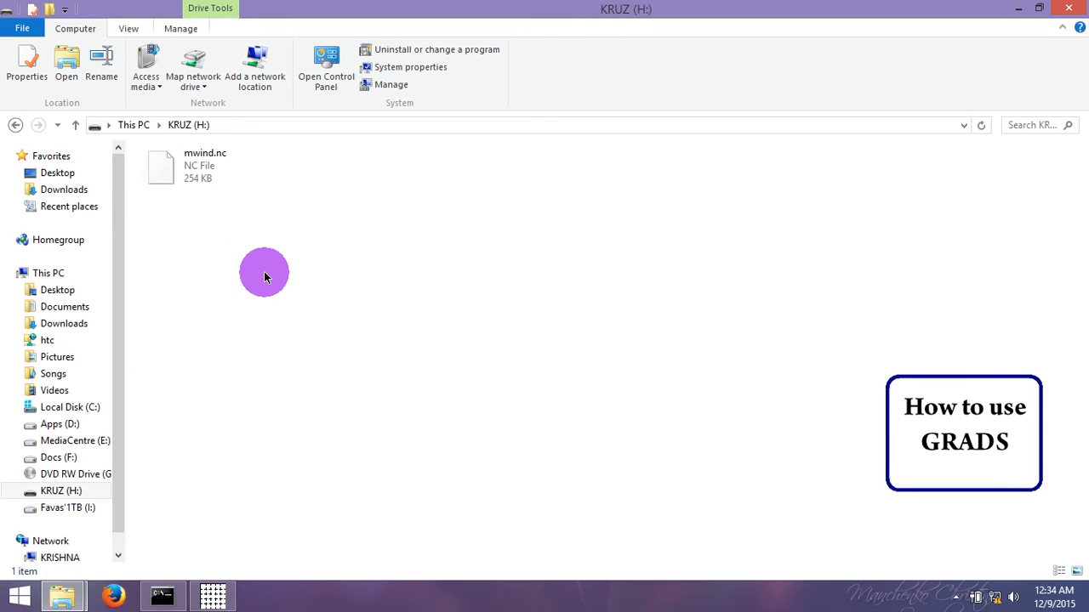
left_click(204, 165)
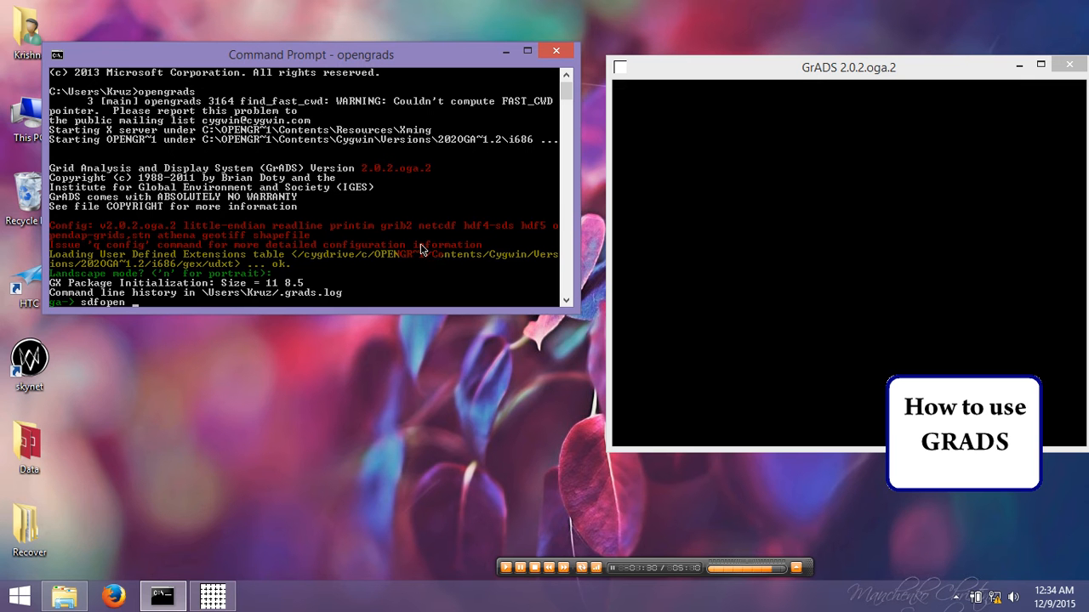
mouse_move(389, 281)
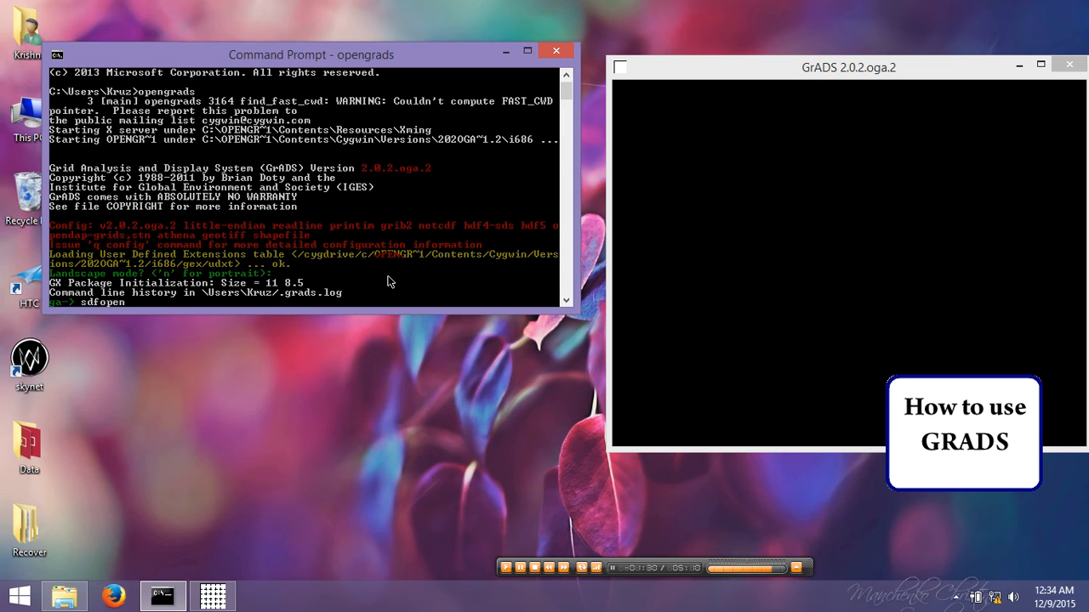
Complete 'sdfopen H:/mwind.nc' to load the wind data as file 1
type("H")
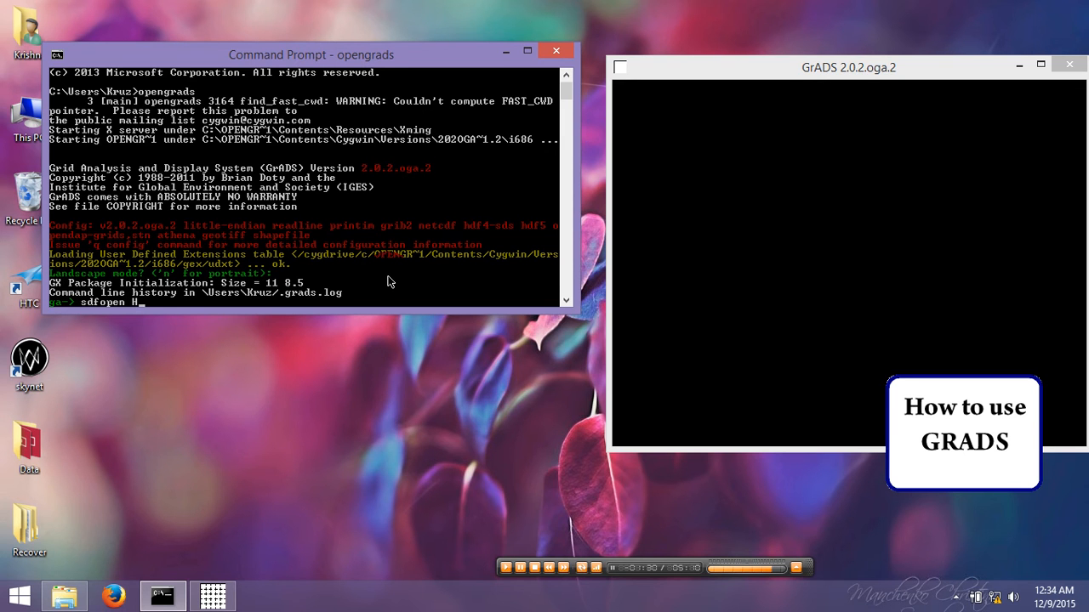
type(":")
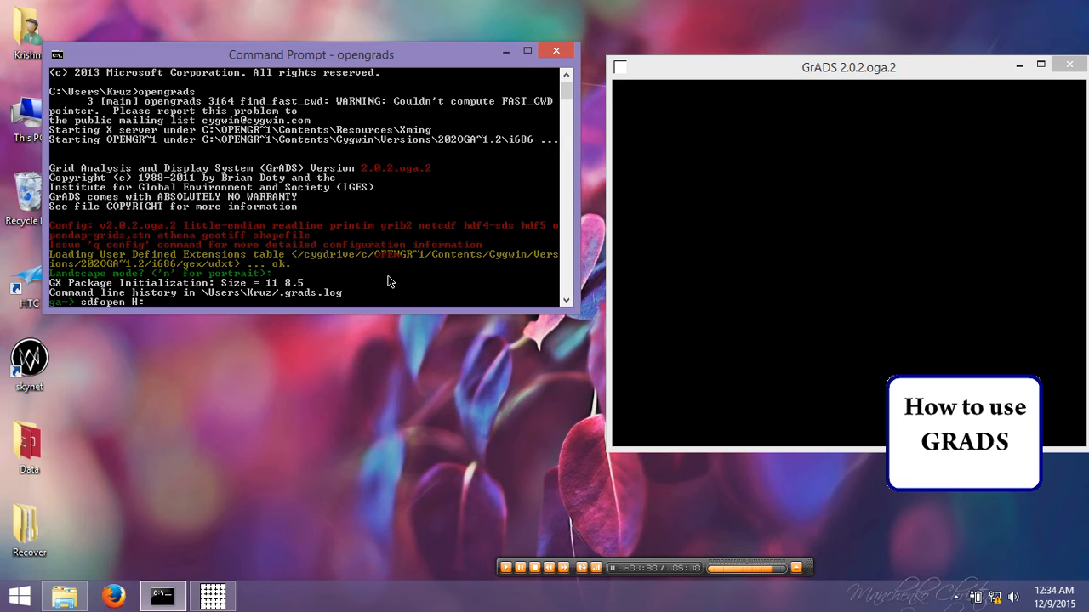
type(":")
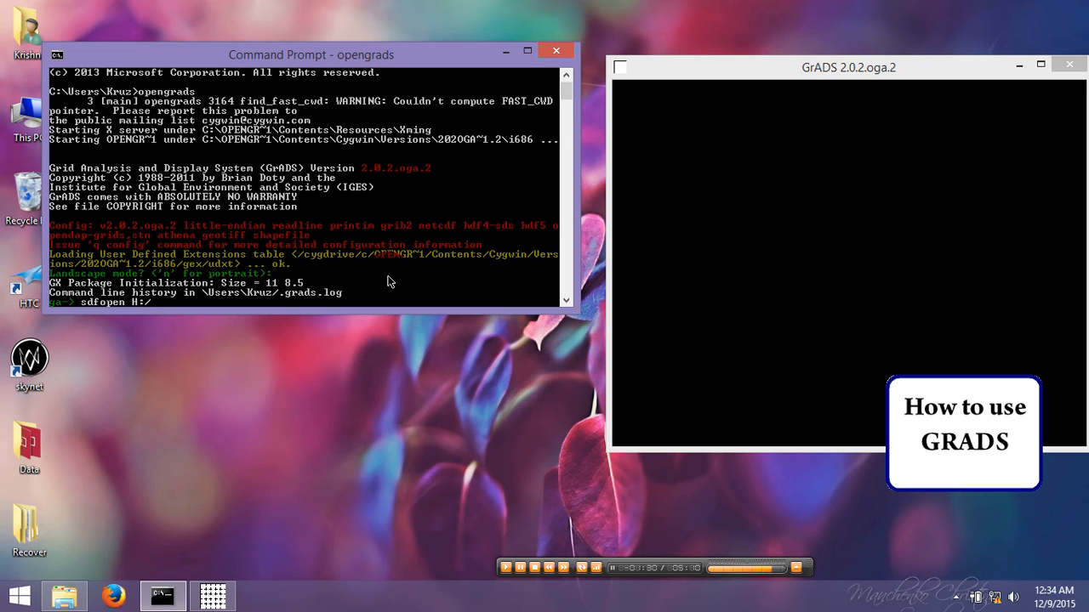
type("mwind.nc")
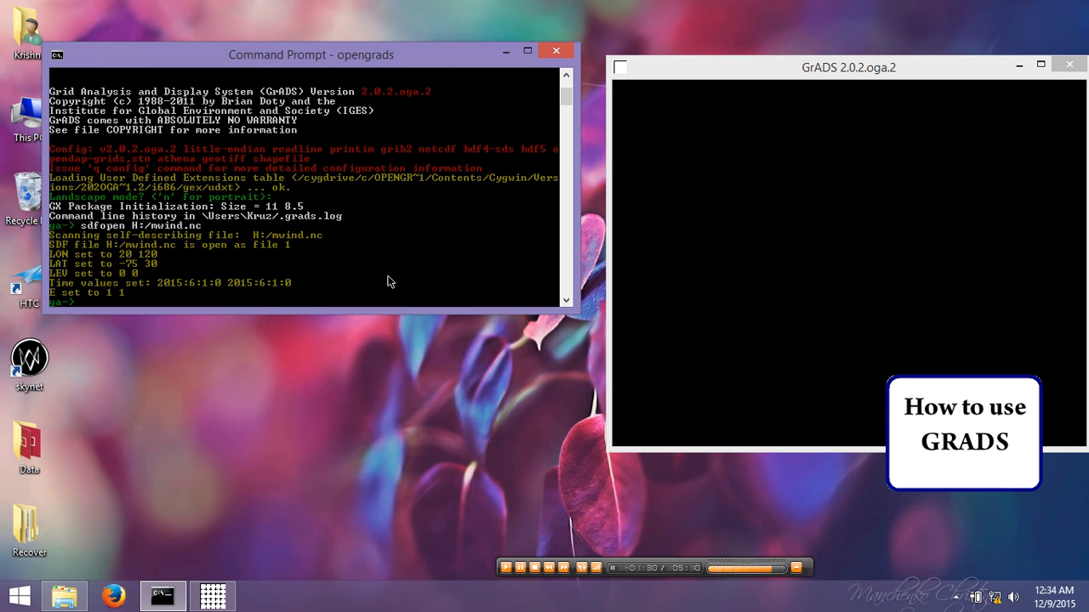
Run 'q file' to list the 101×106 grid, 6 times and variable grid_0001
type("q f")
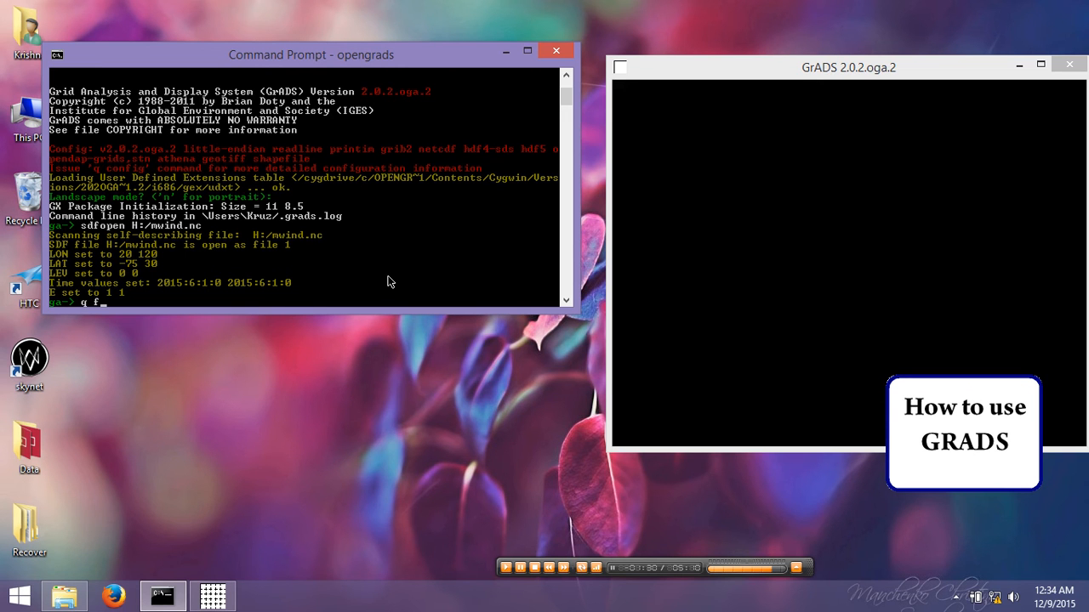
type("ile")
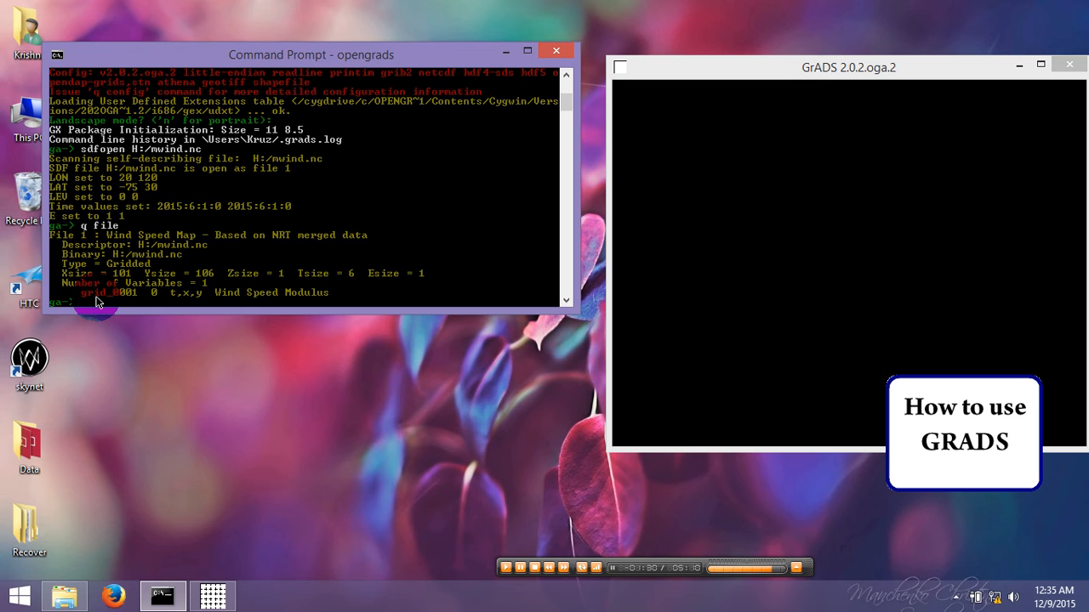
type("d")
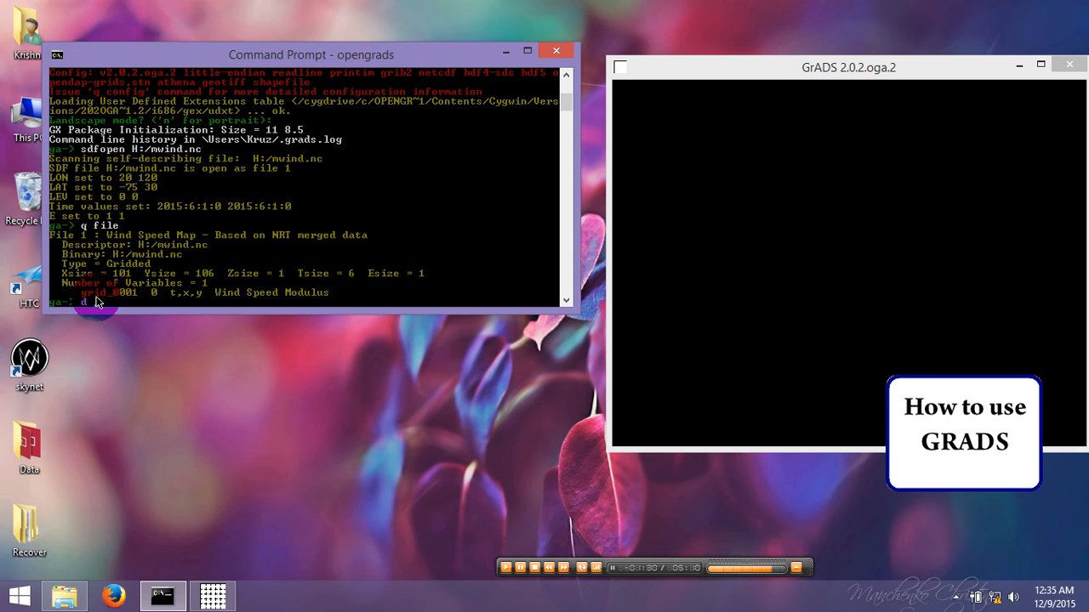
mouse_move(217, 198)
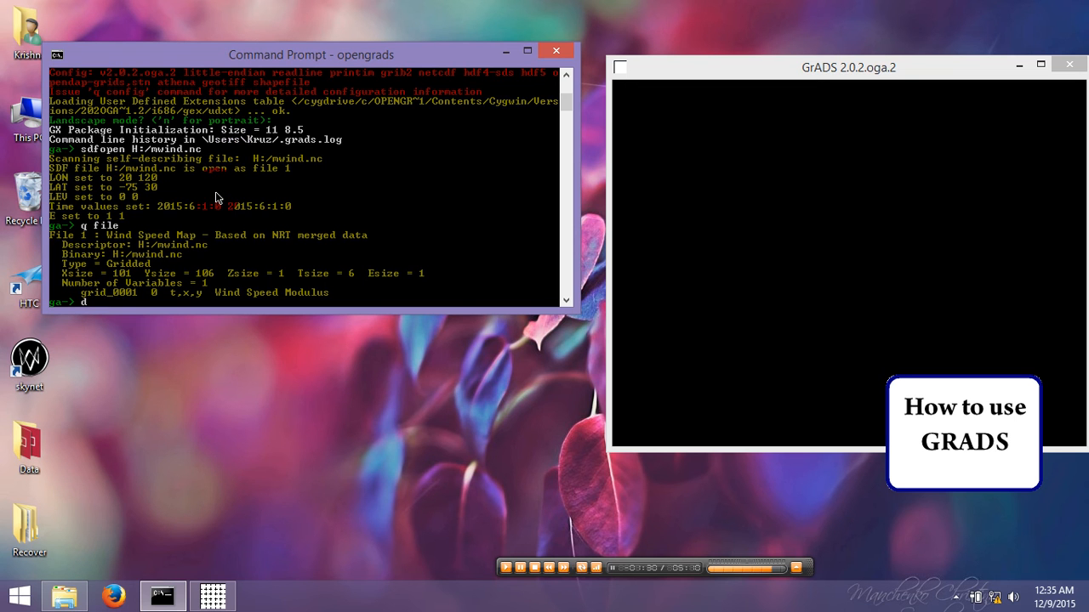
Display grid_0001 as wind speed contours from 2 to 18 at interval 2
type("grid_")
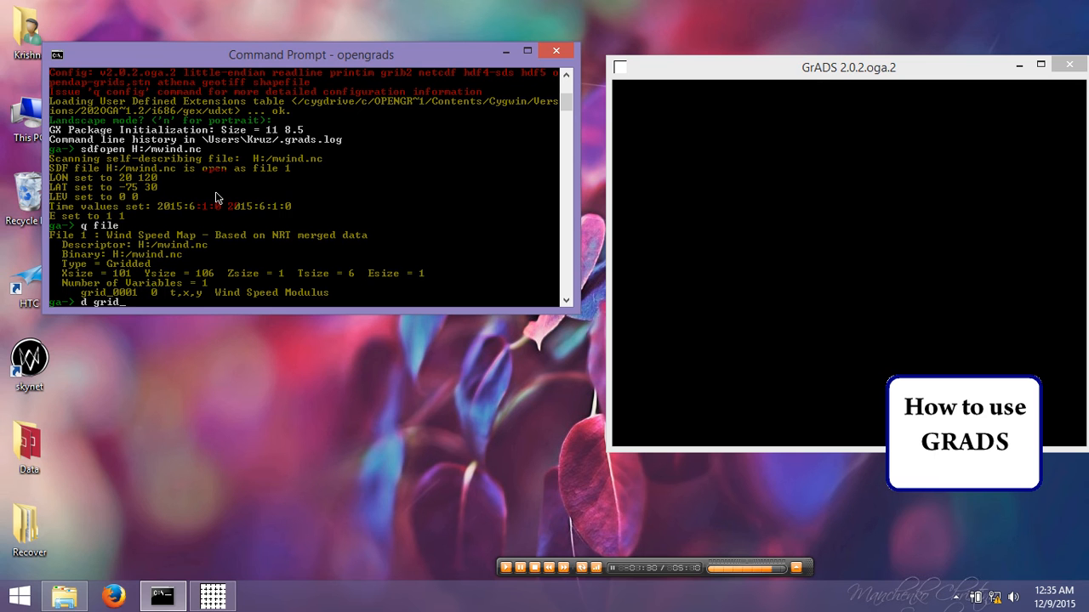
type("0001")
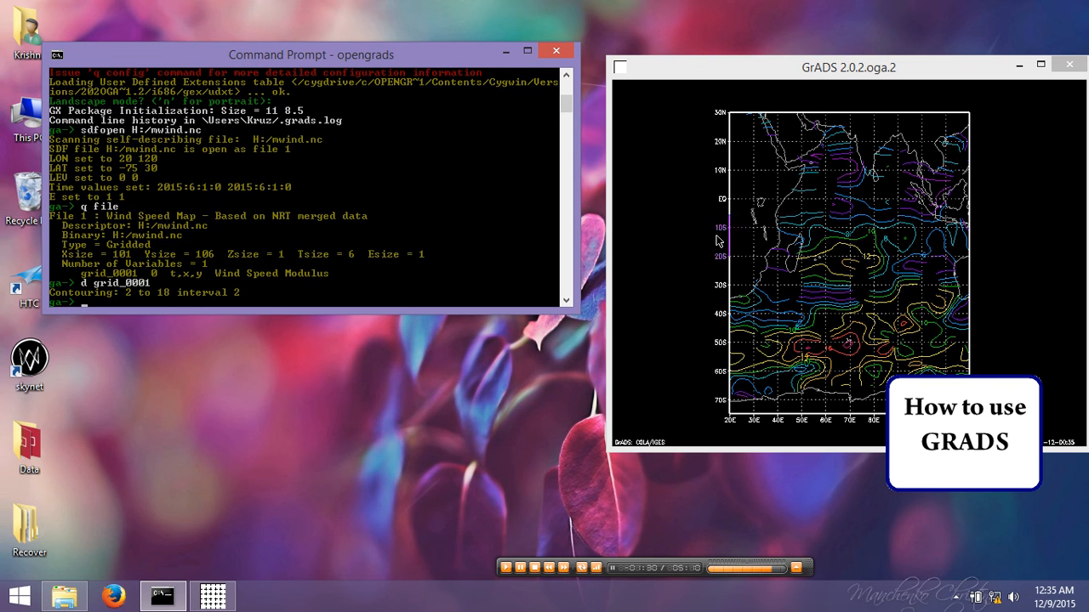
left_click_drag(963, 432, 937, 538)
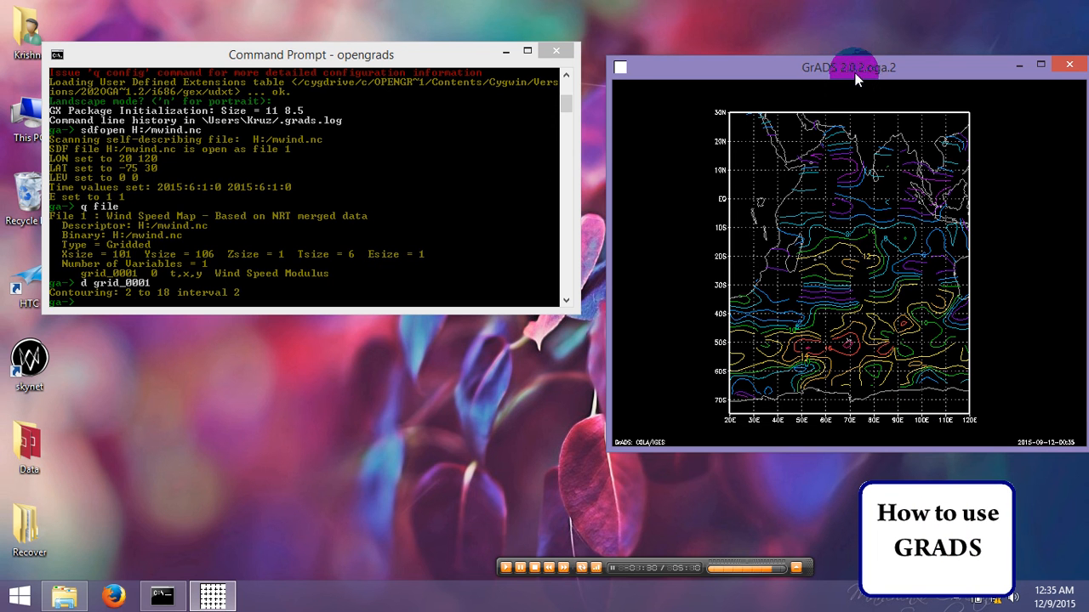
left_click_drag(855, 67, 829, 46)
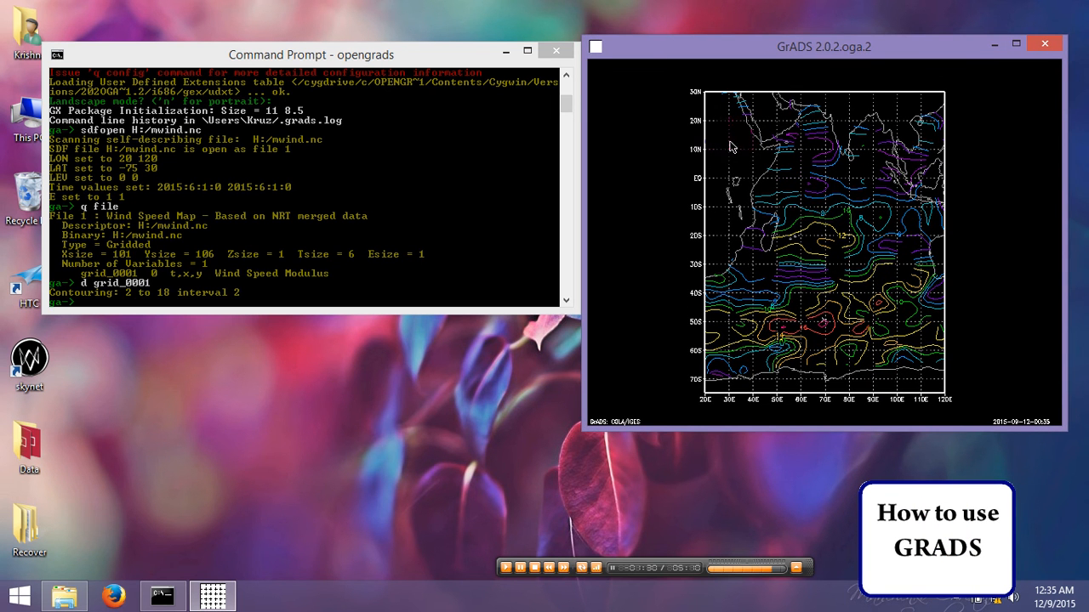
mouse_move(705, 410)
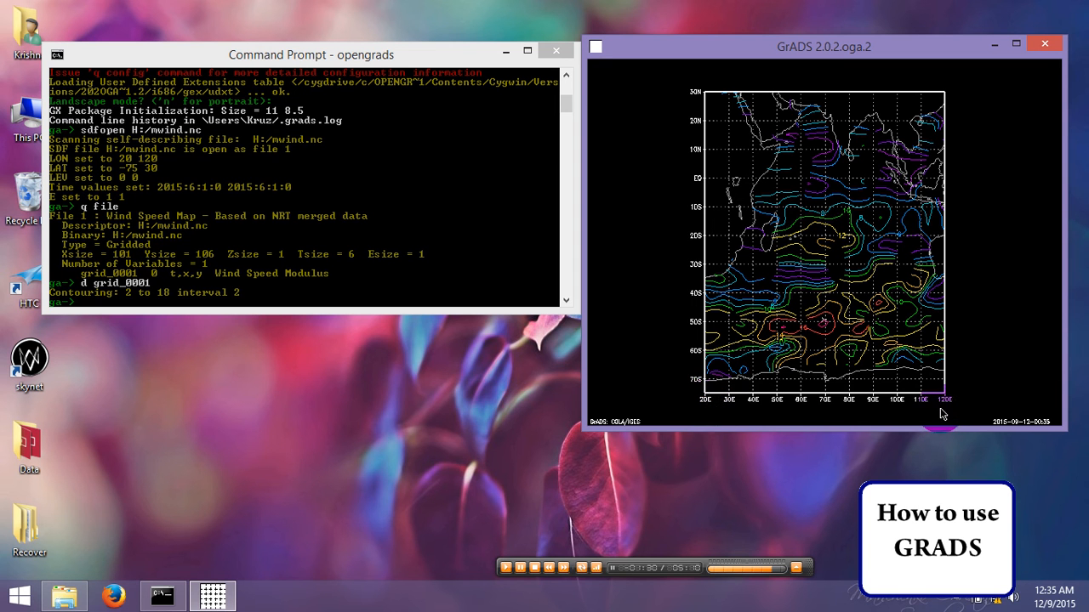
mouse_move(696, 103)
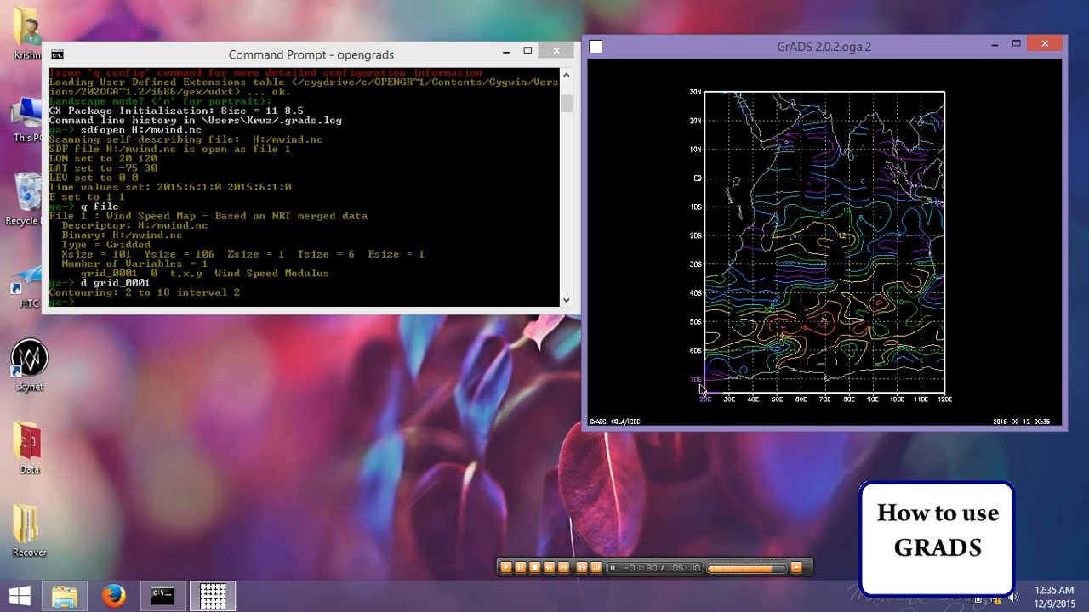
mouse_move(800, 255)
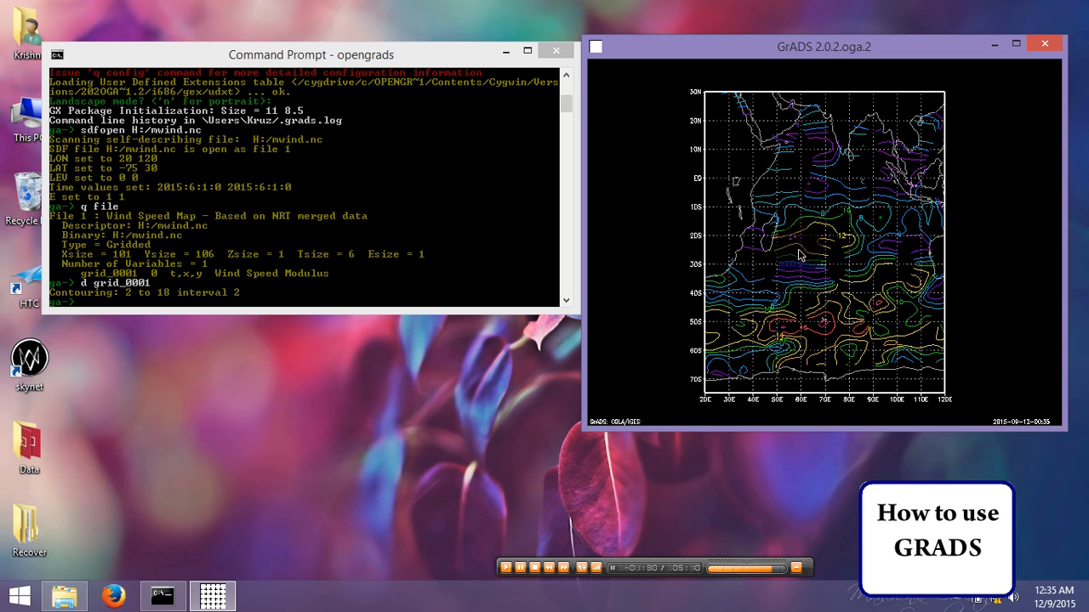
mouse_move(341, 279)
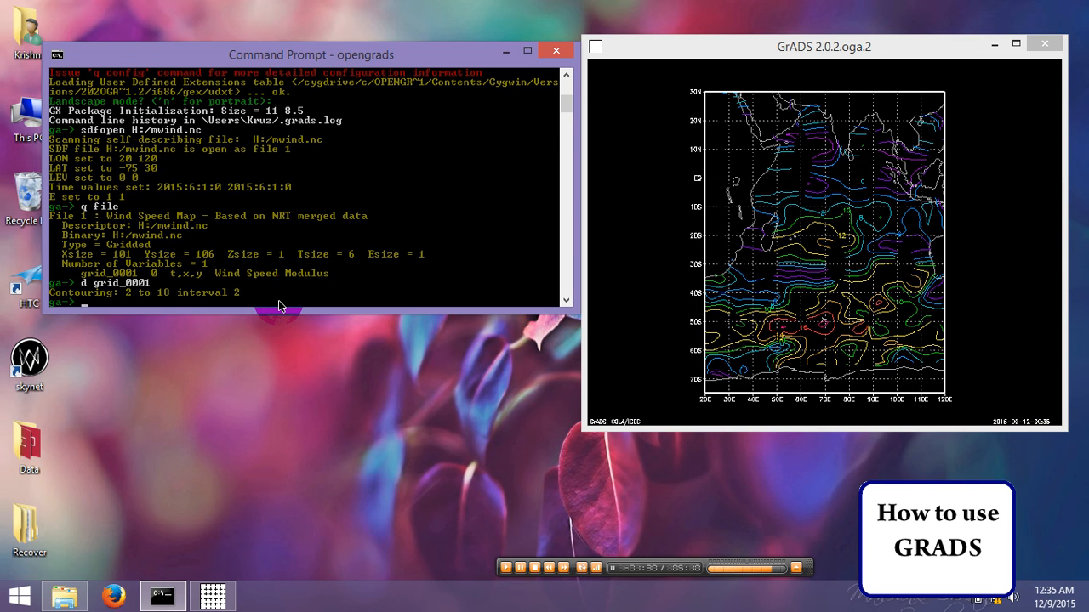
Set gxout to shaded, correcting the rejected 'set gsout shaded' attempt
type("set")
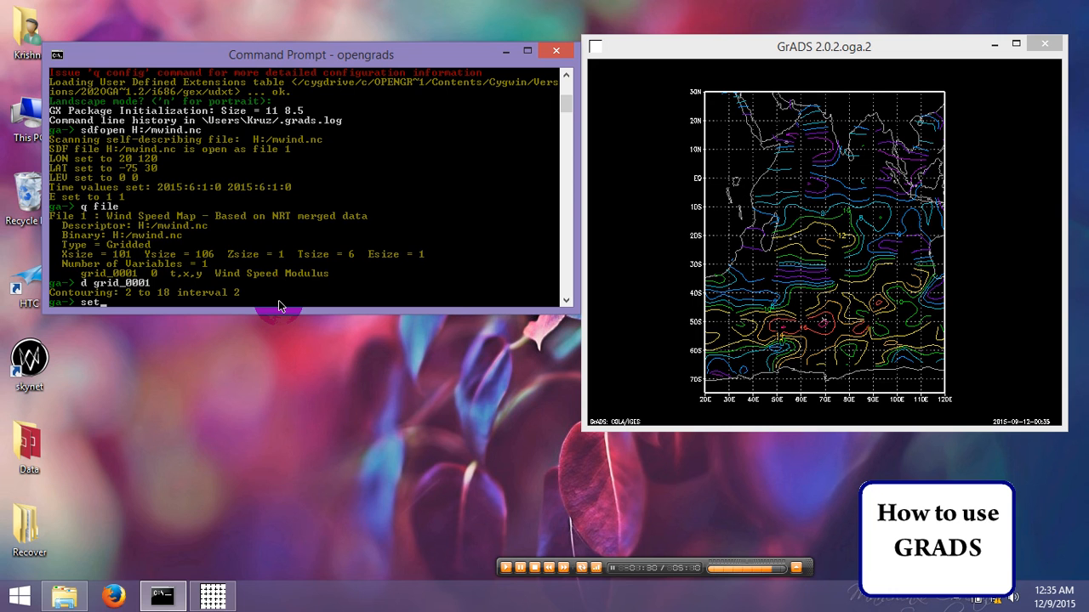
type("g")
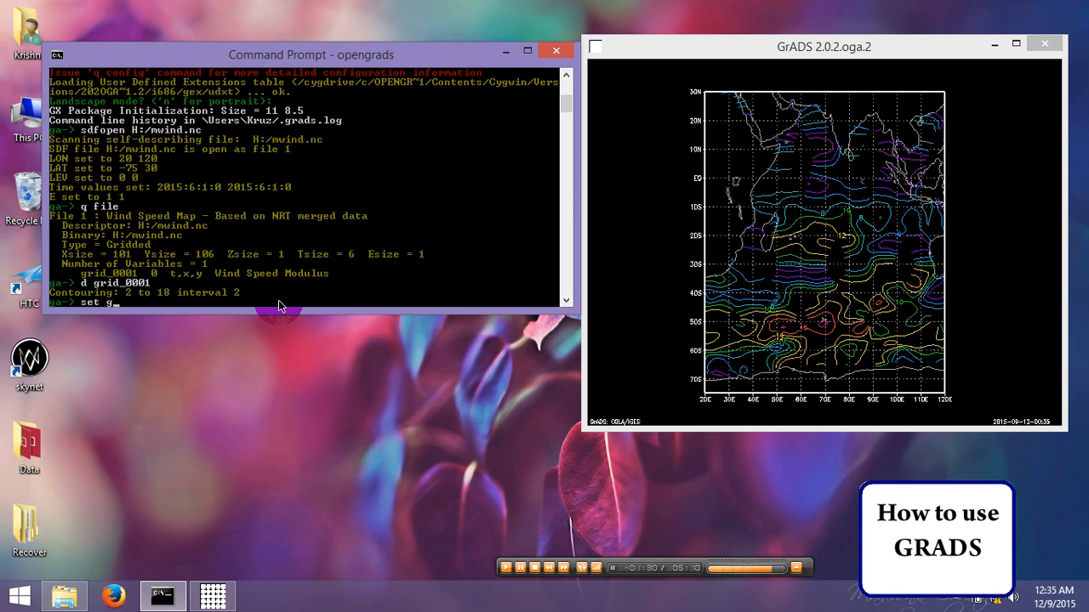
type("sout")
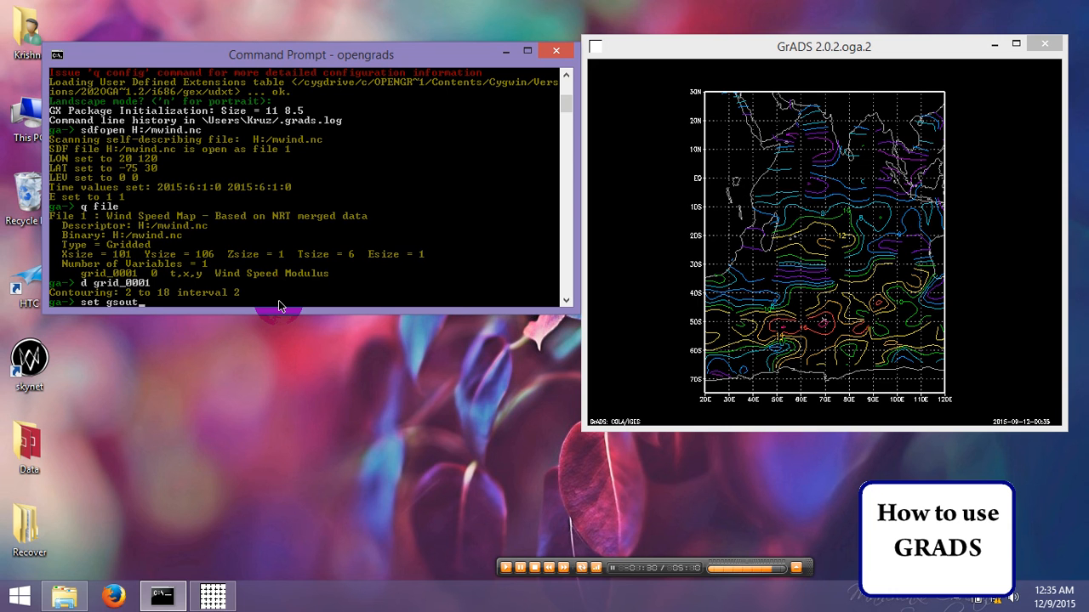
type("shaded")
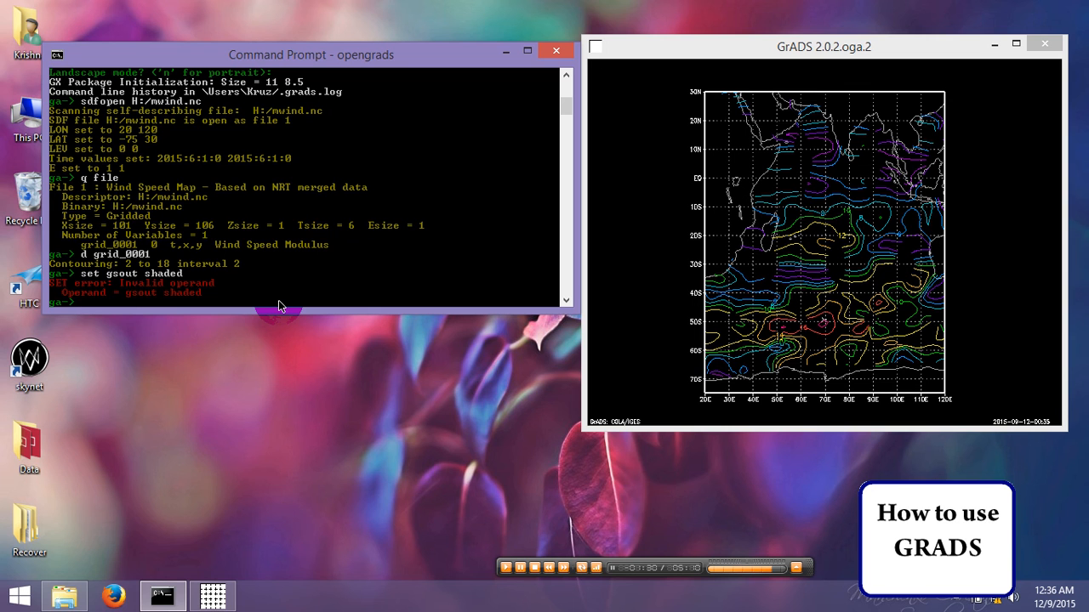
type("set gsout shaded")
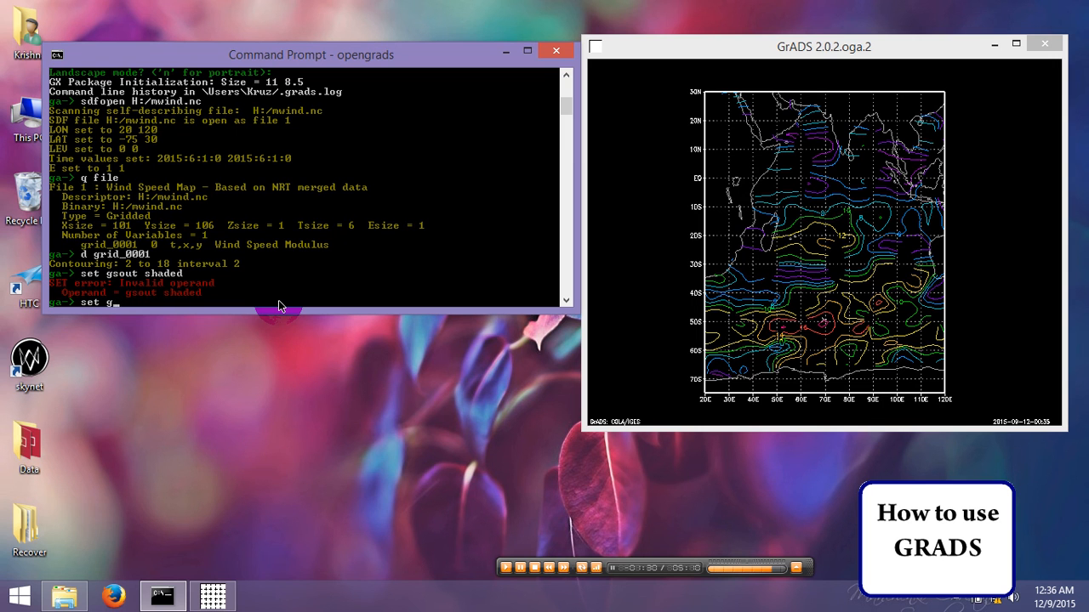
type("xout shade")
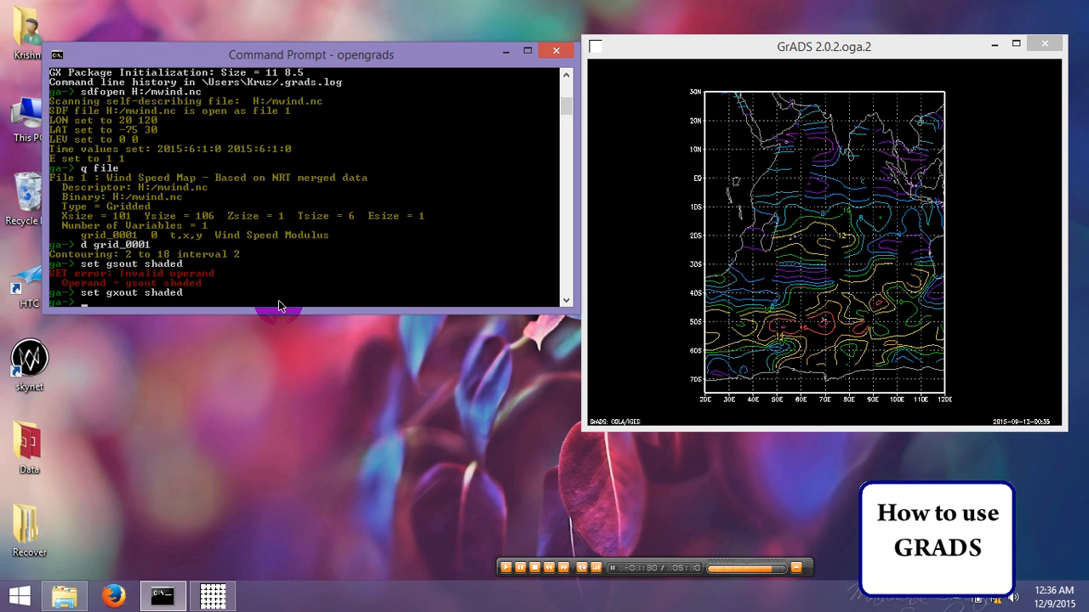
type("d grid_0")
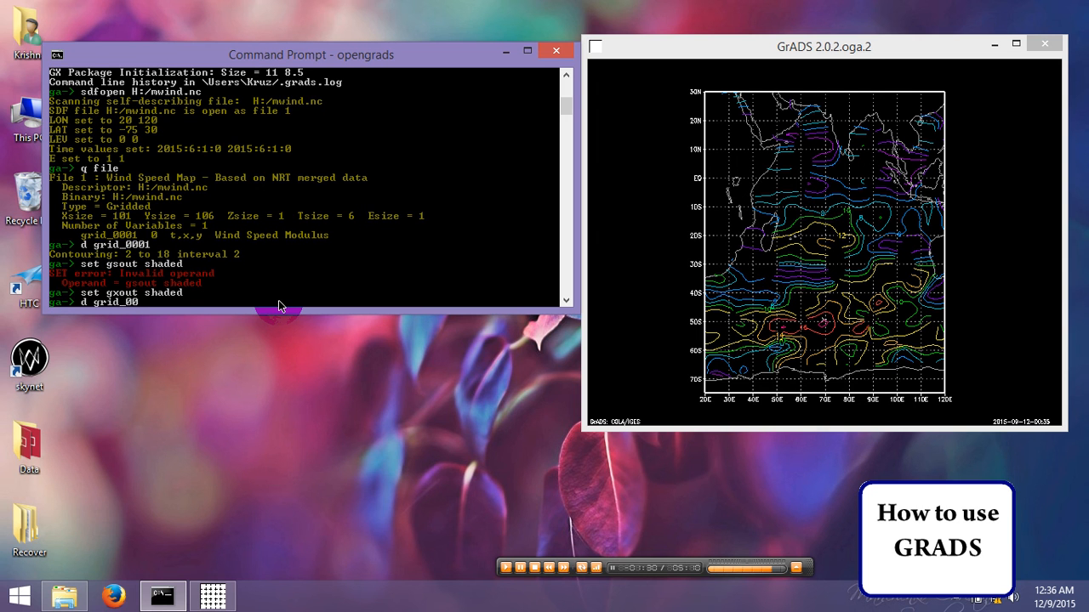
Finish 'd grid_0001' to render the colour-shaded wind speed map
type("01")
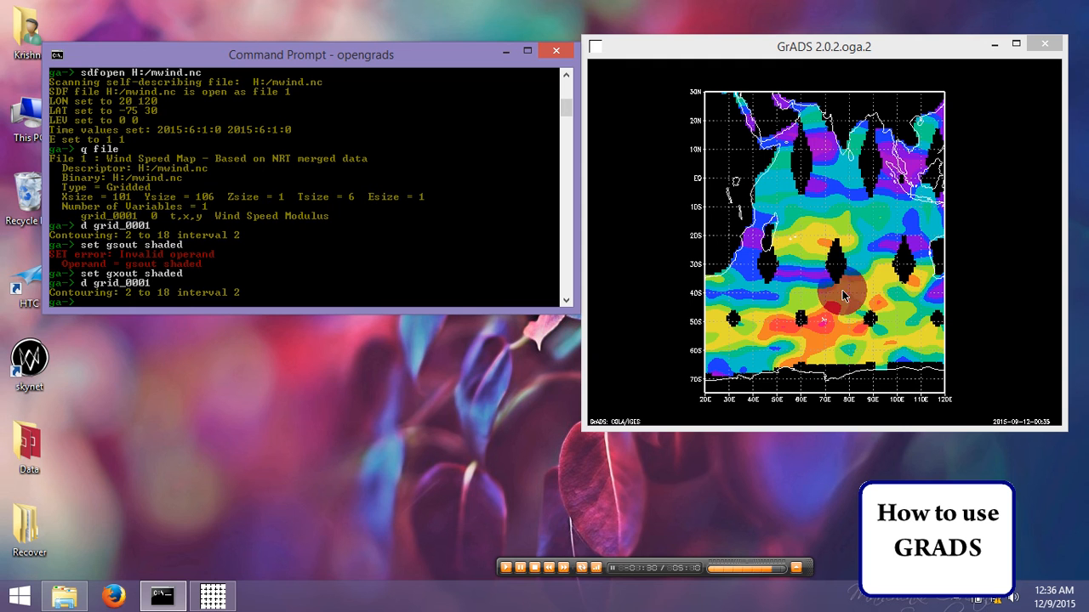
mouse_move(810, 251)
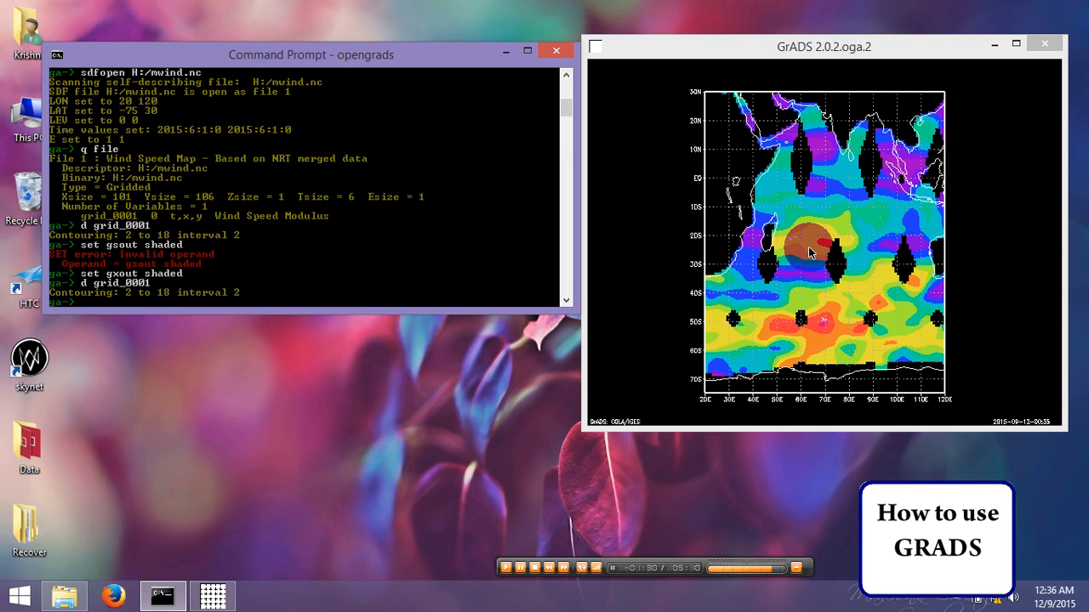
type("set gxout")
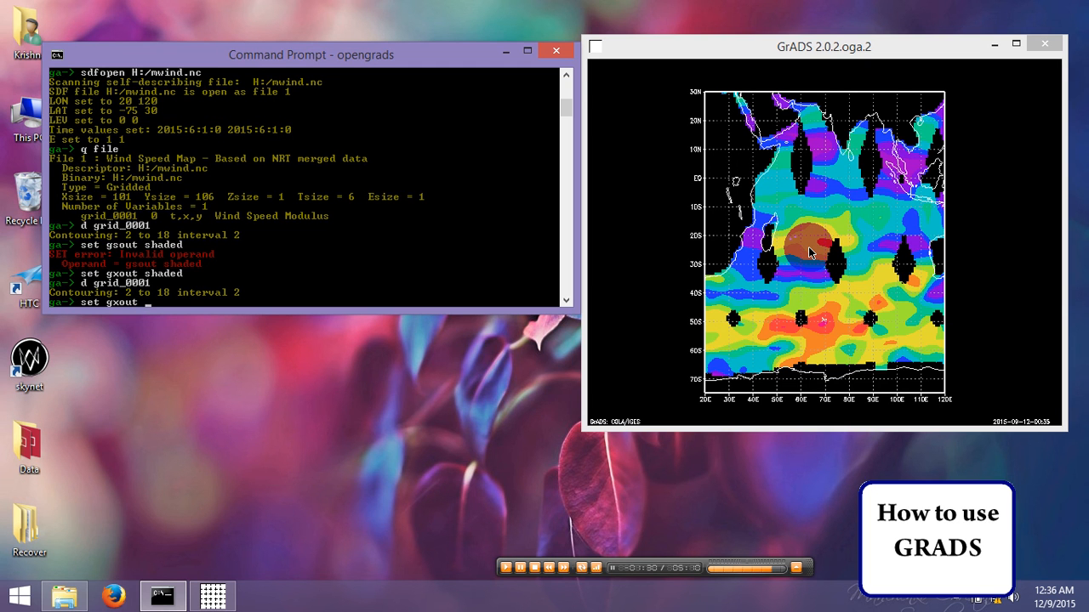
Set gxout back to contour and redraw grid_0001 as labelled contours over the shading
type("c")
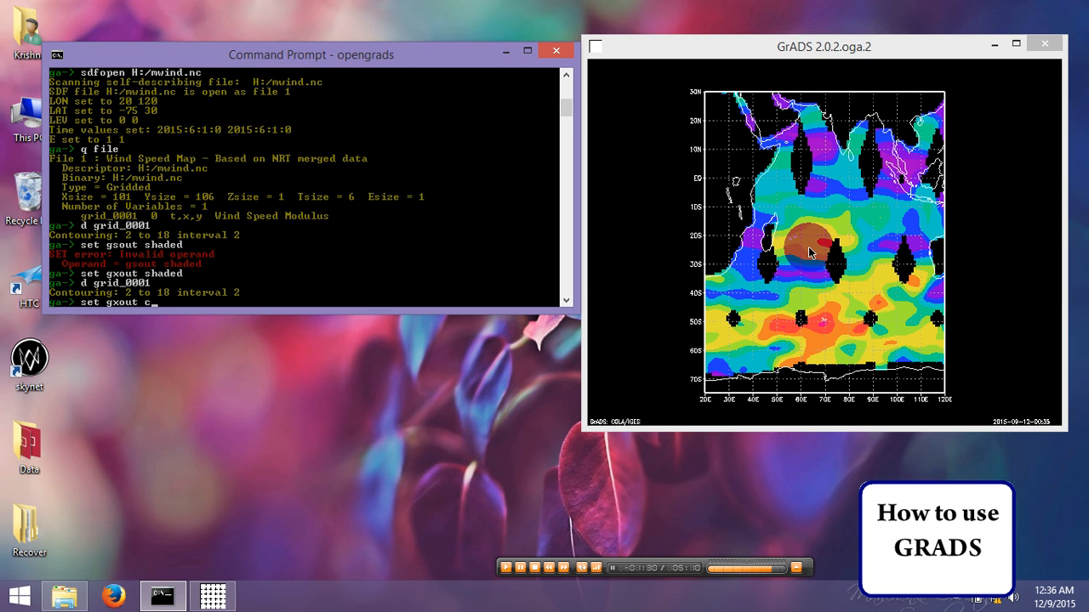
type("ontour")
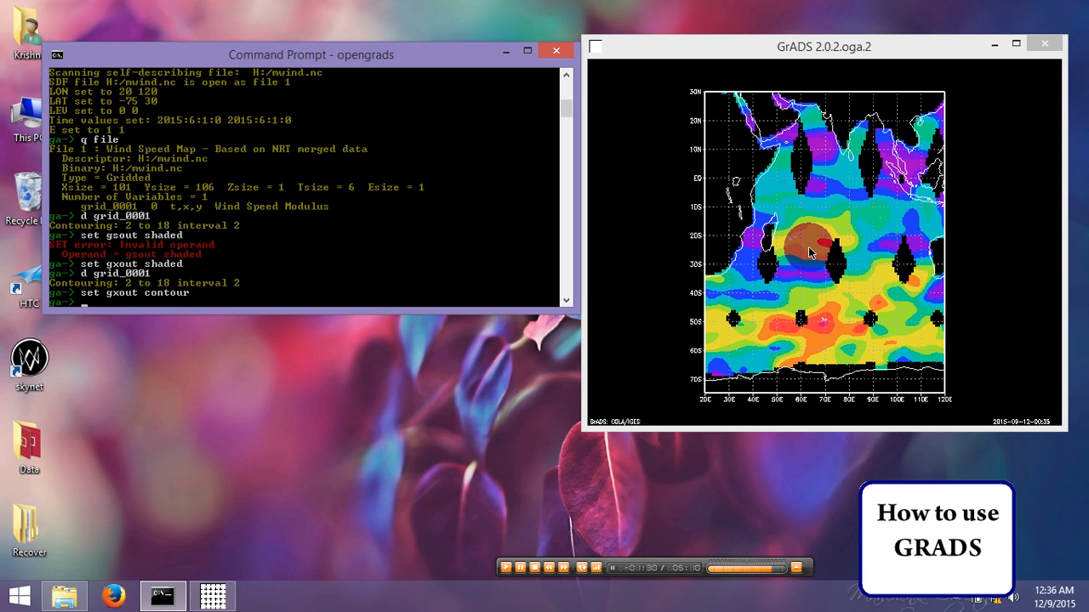
type("d")
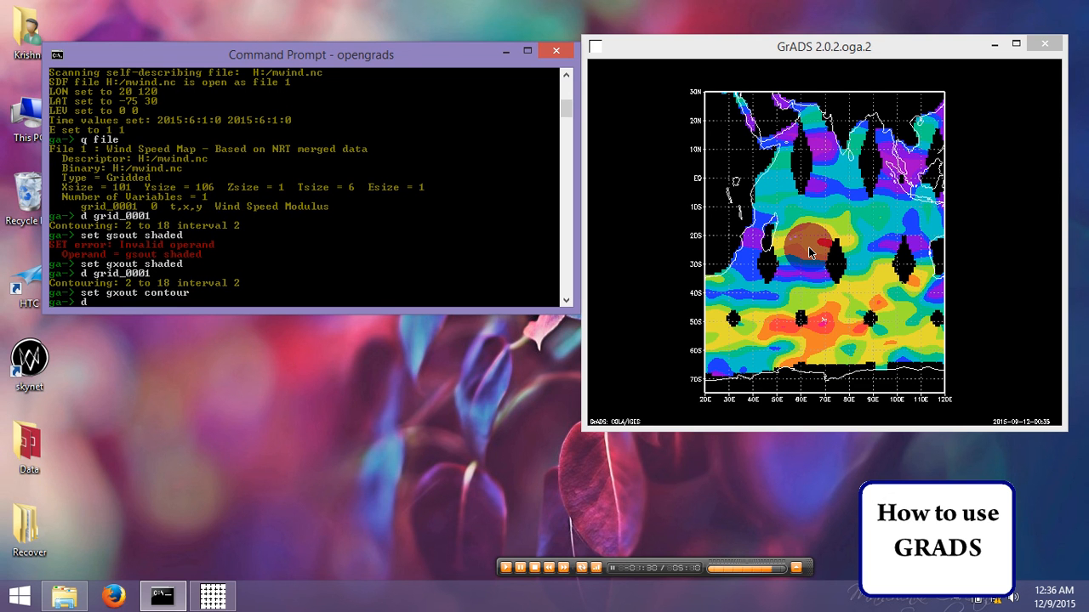
type("g")
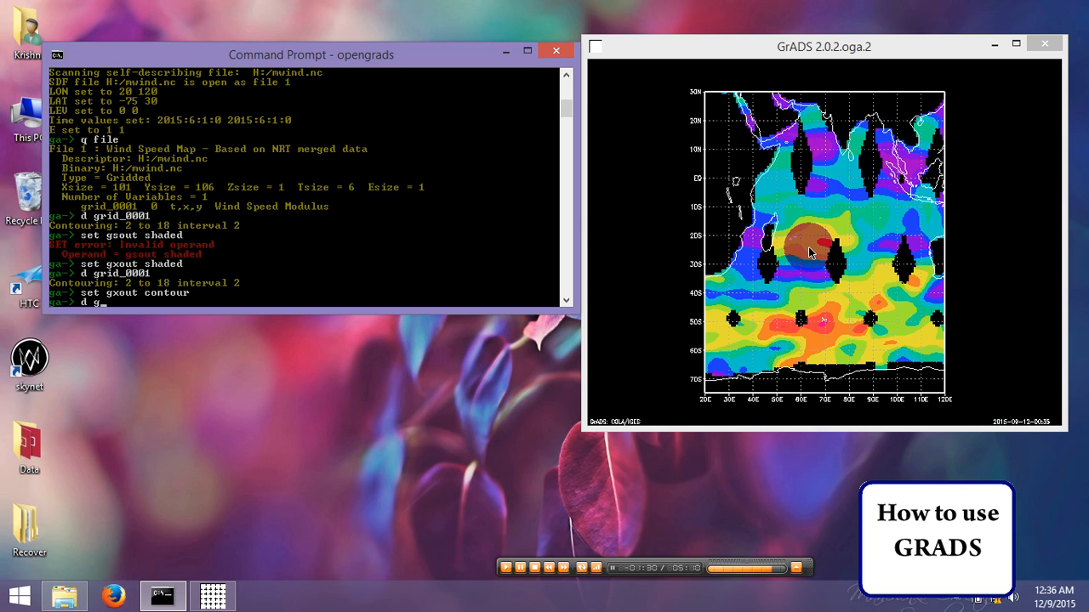
type("rid_0001")
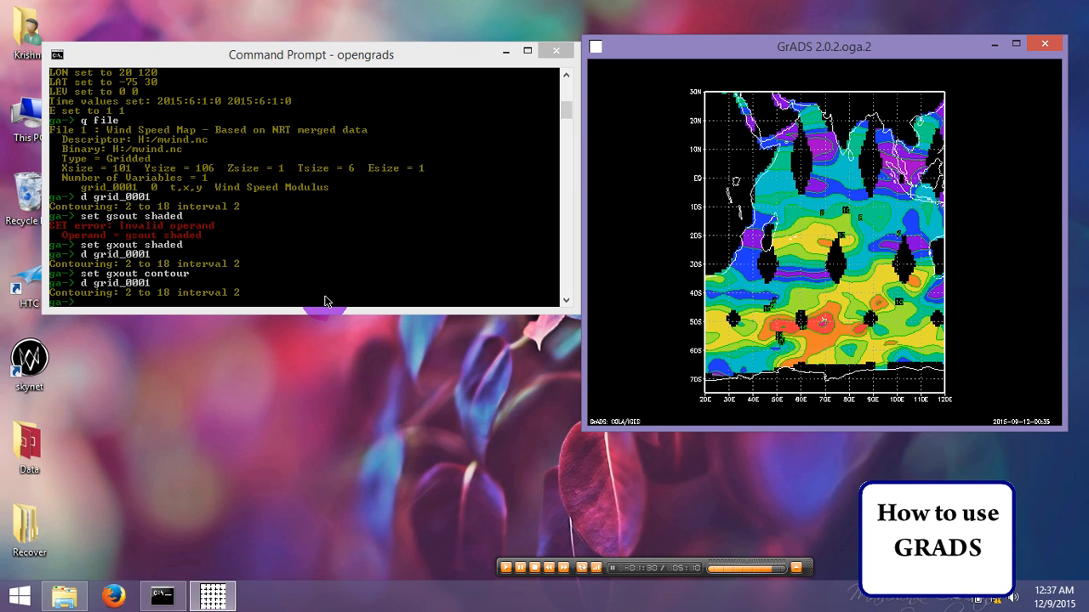
Export the map to h:/output.png with gxyat and show This PC in File Explorer
type("g")
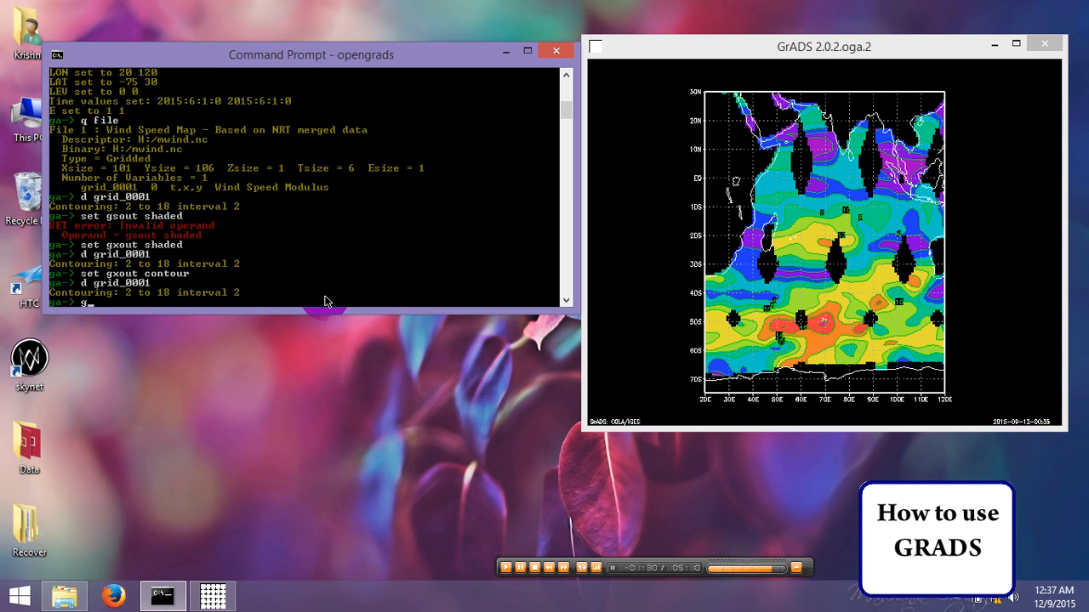
type("xyat")
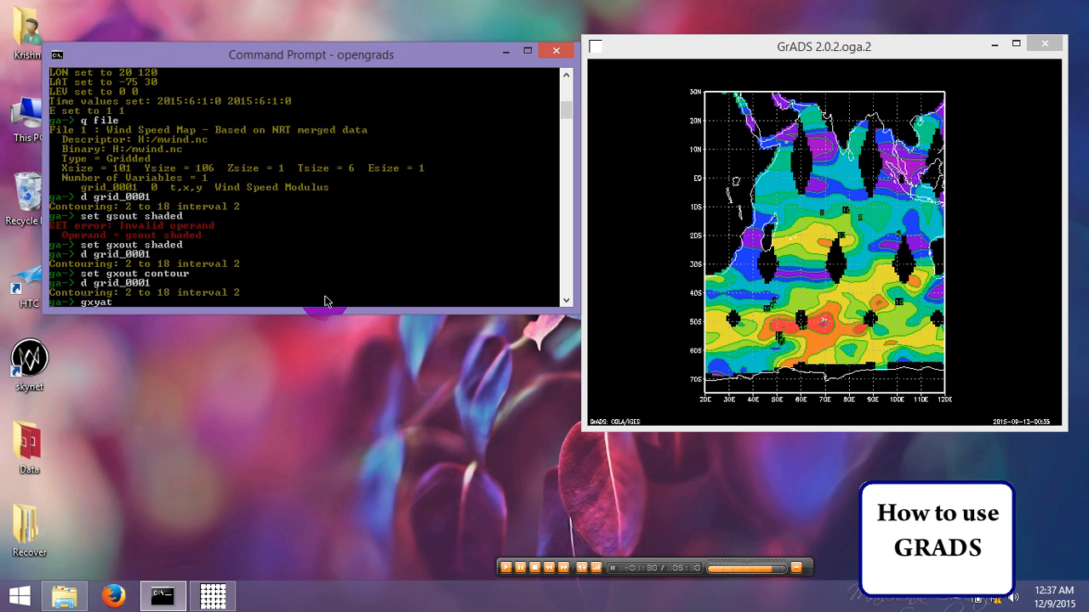
type("h:/")
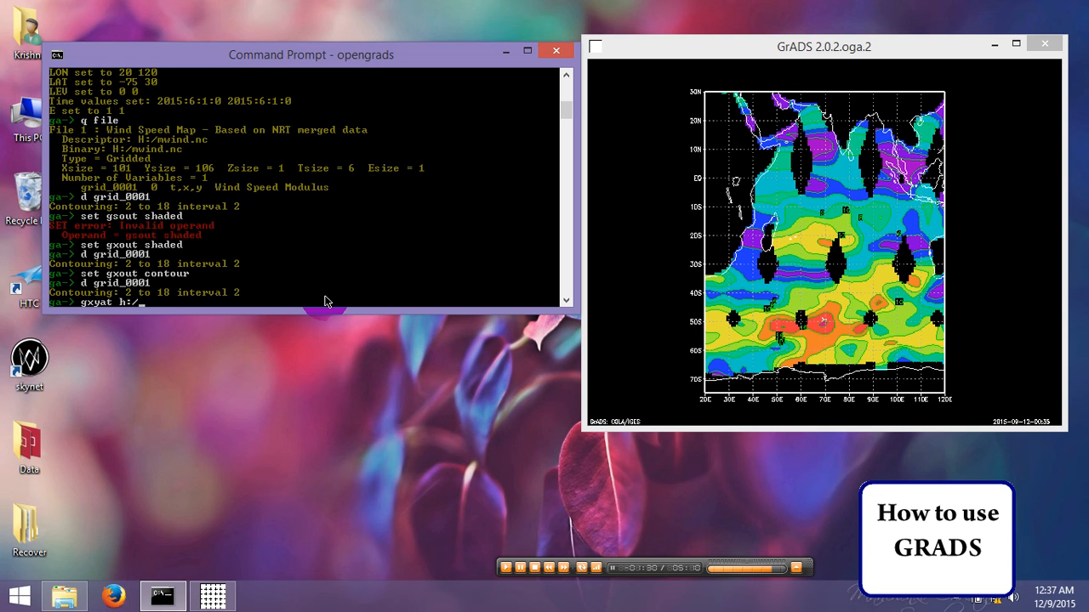
type("out")
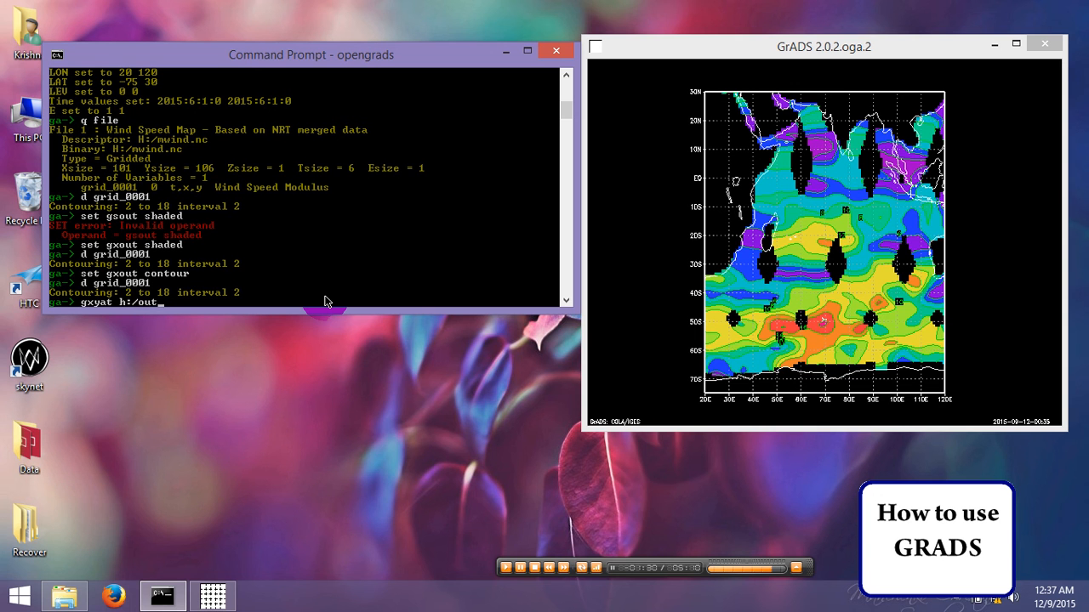
type("put")
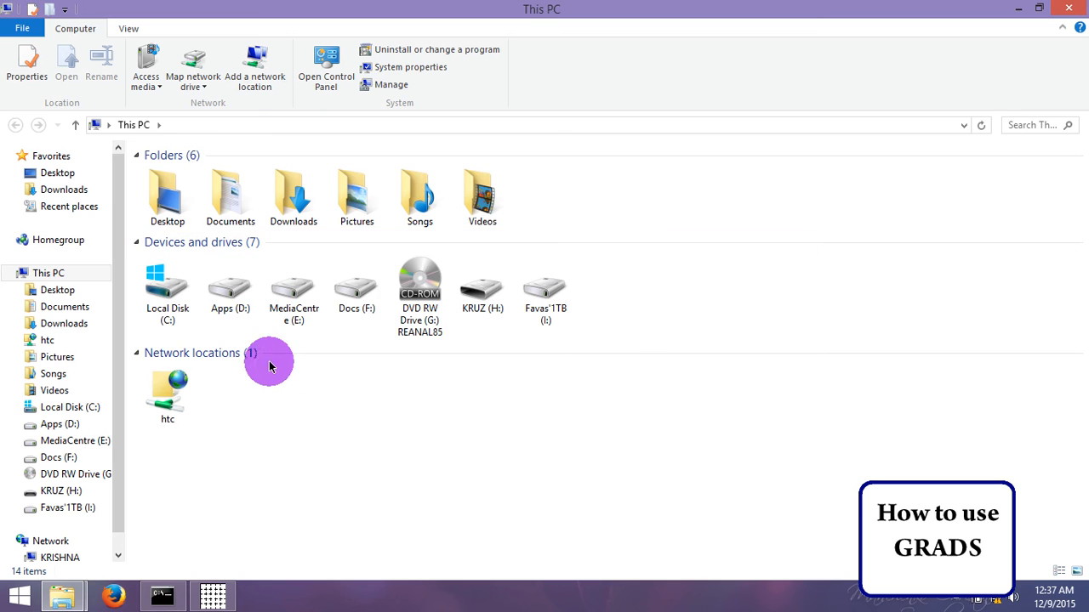
Open output.png from drive KRUZ (H:) in Windows Photo Viewer
double_click(483, 285)
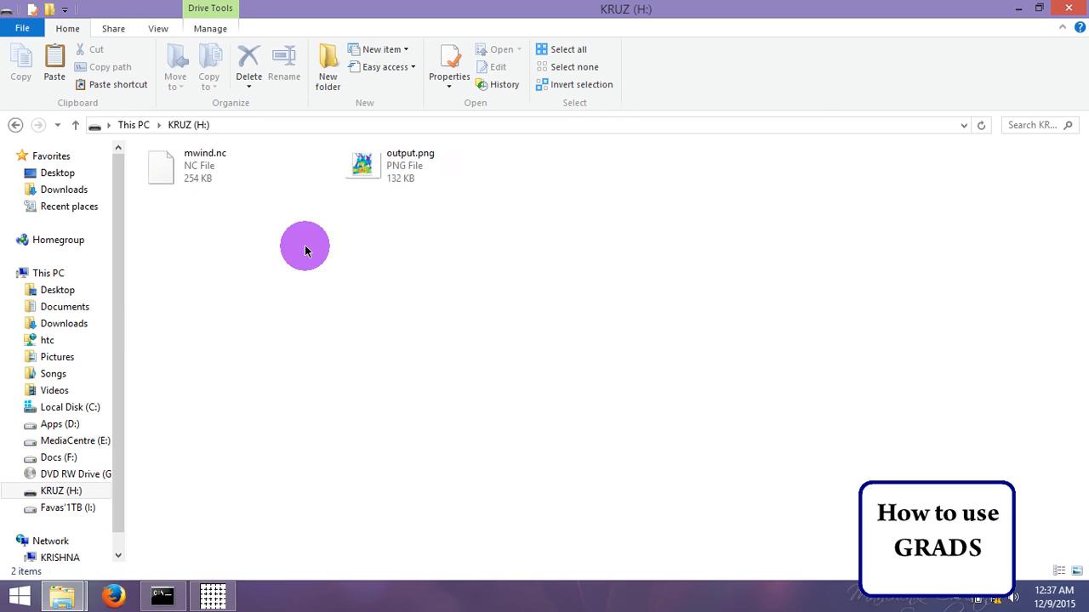
left_click(399, 163)
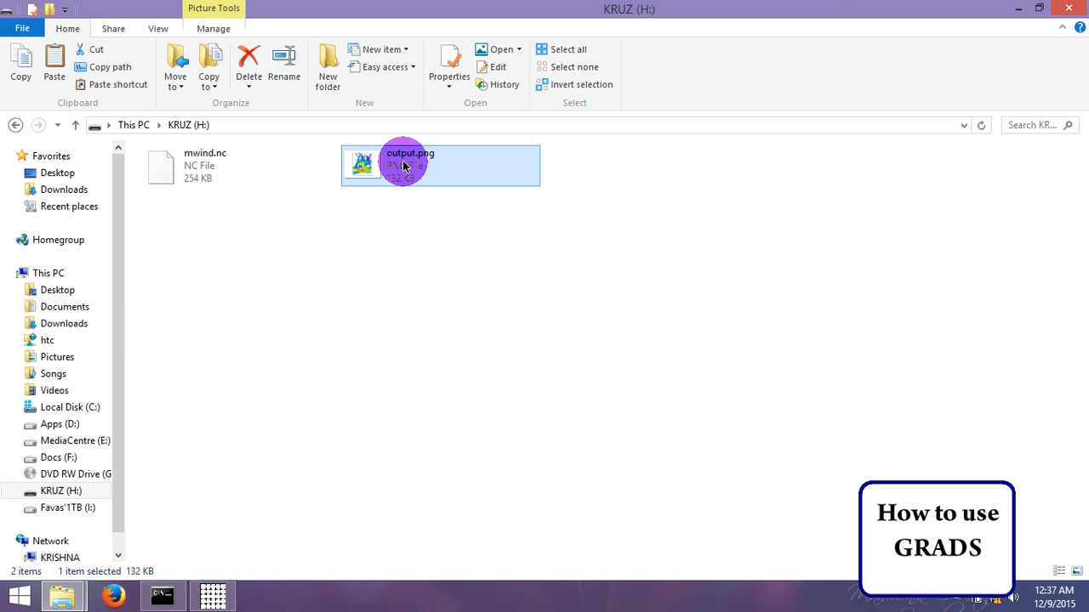
right_click(402, 166)
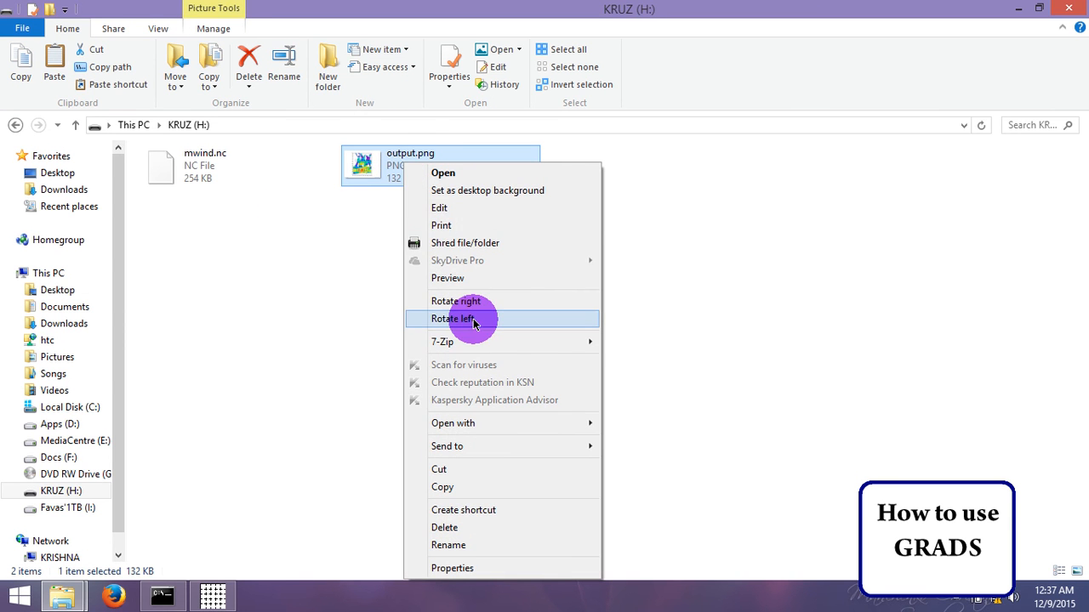
left_click(456, 318)
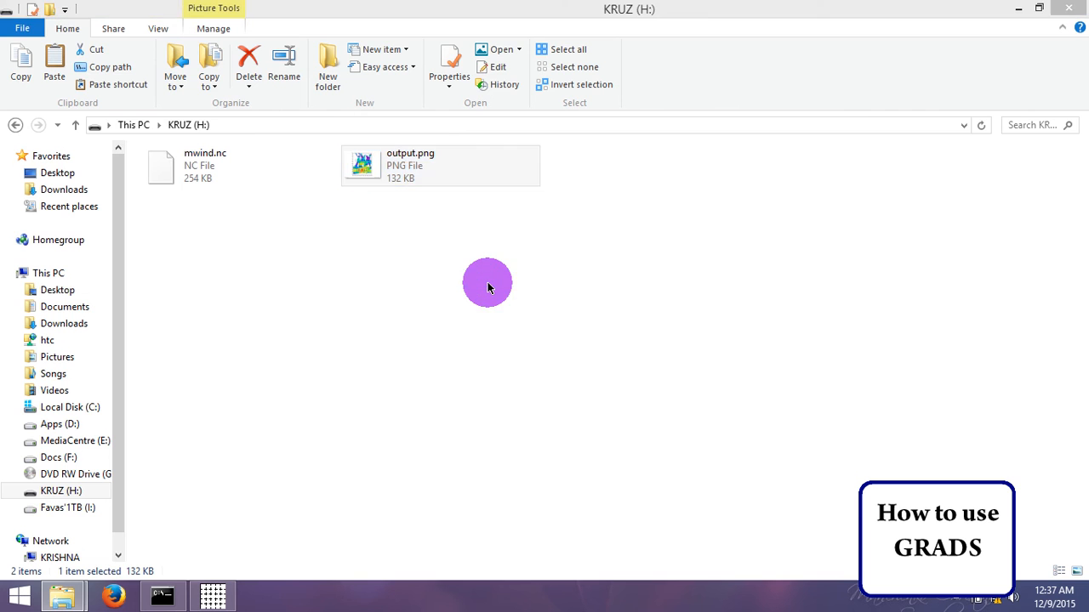
double_click(361, 164)
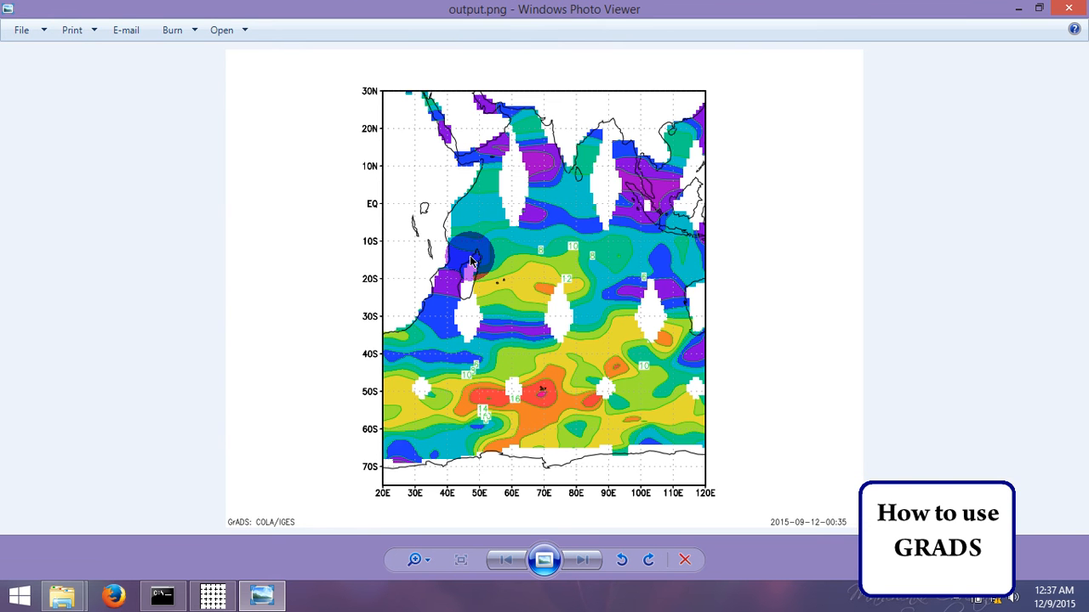
Close the output.png map in Windows Photo Viewer, returning to the H: folder
right_click(655, 202)
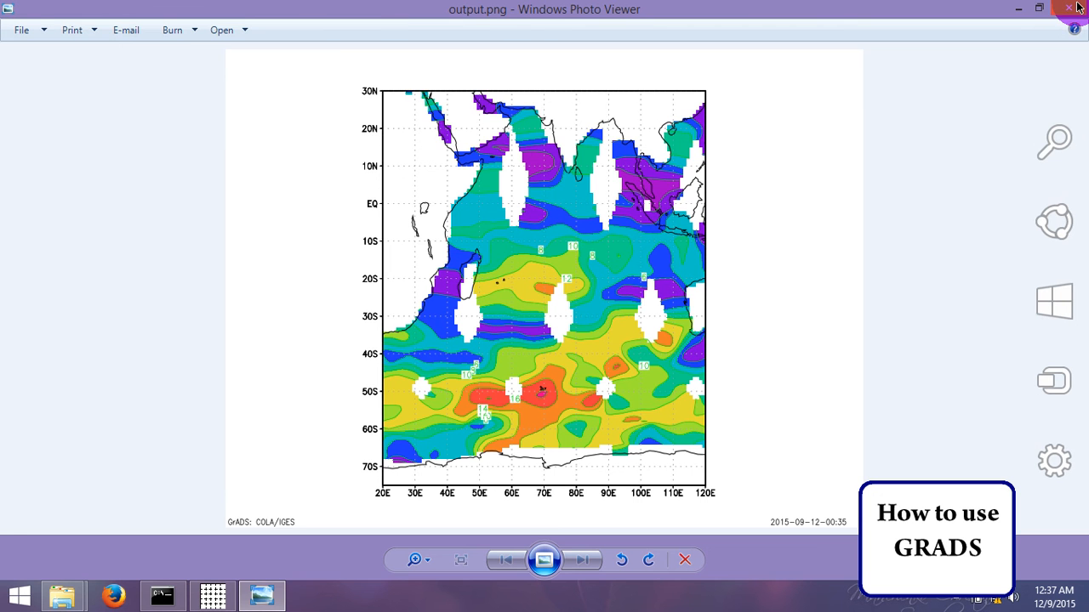
left_click(1069, 7)
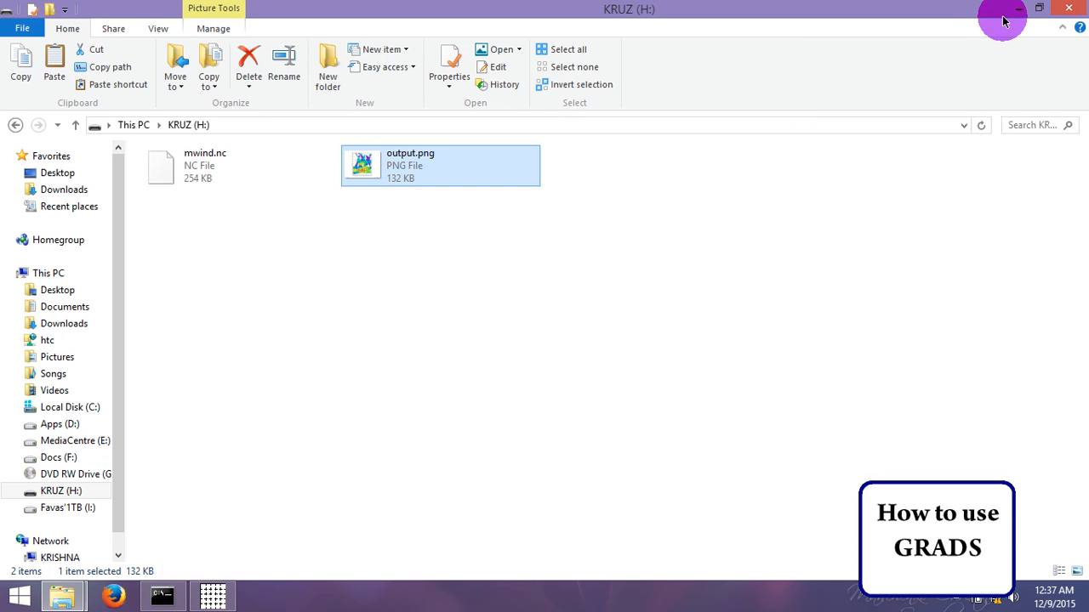